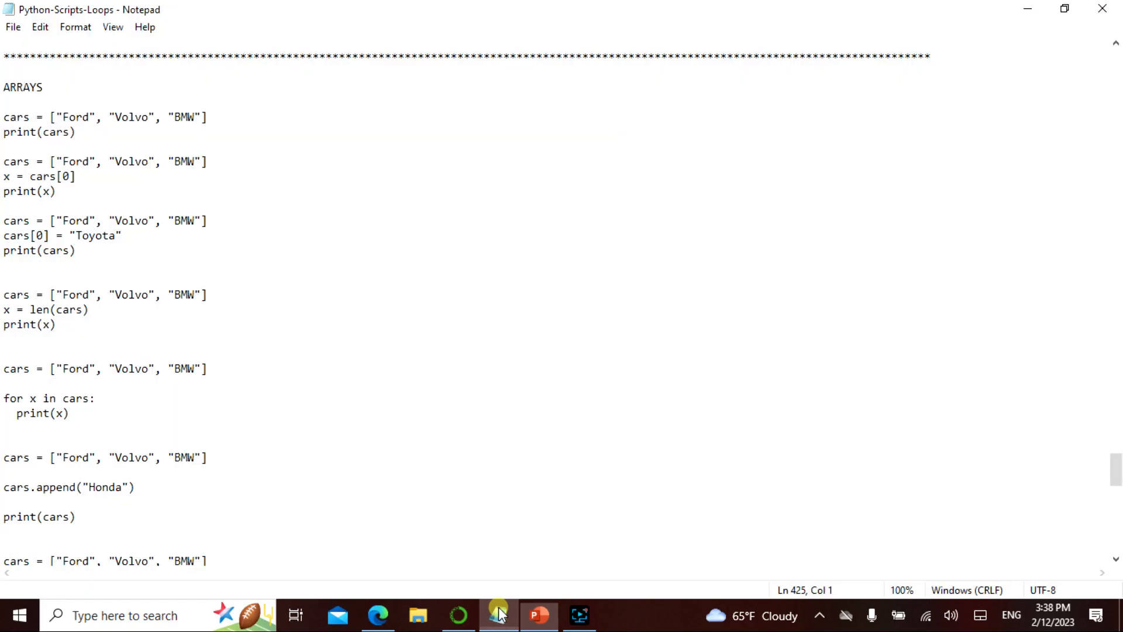
- Run cells printing the cars list and its first item, Ford
{"action": "double_click", "coordinate": [58, 132]}
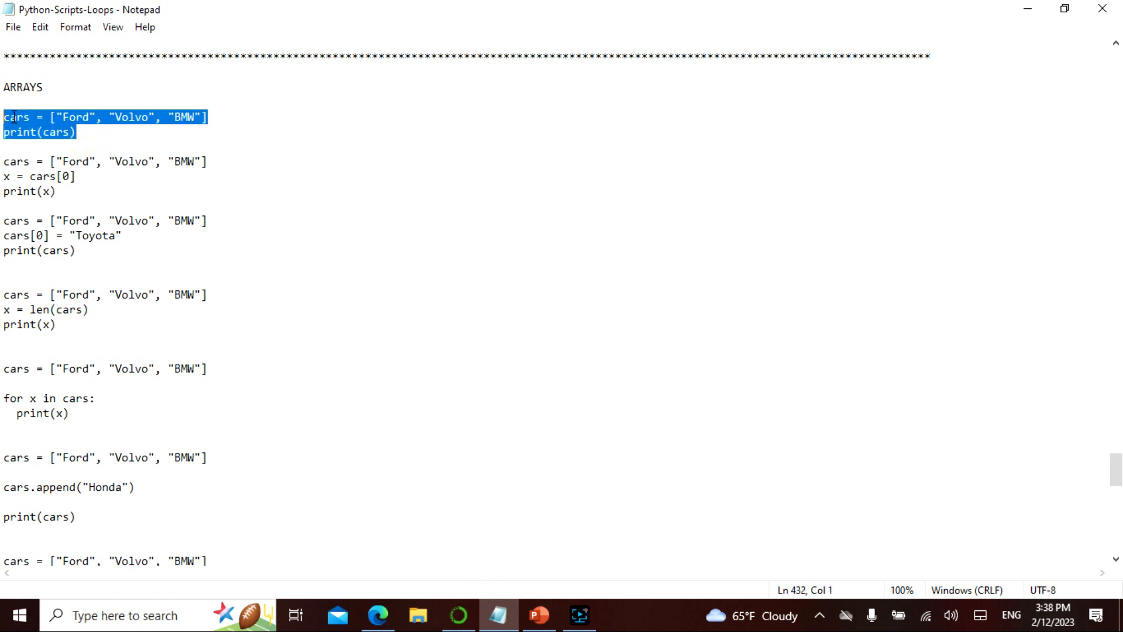
{"action": "left_click", "coordinate": [377, 615]}
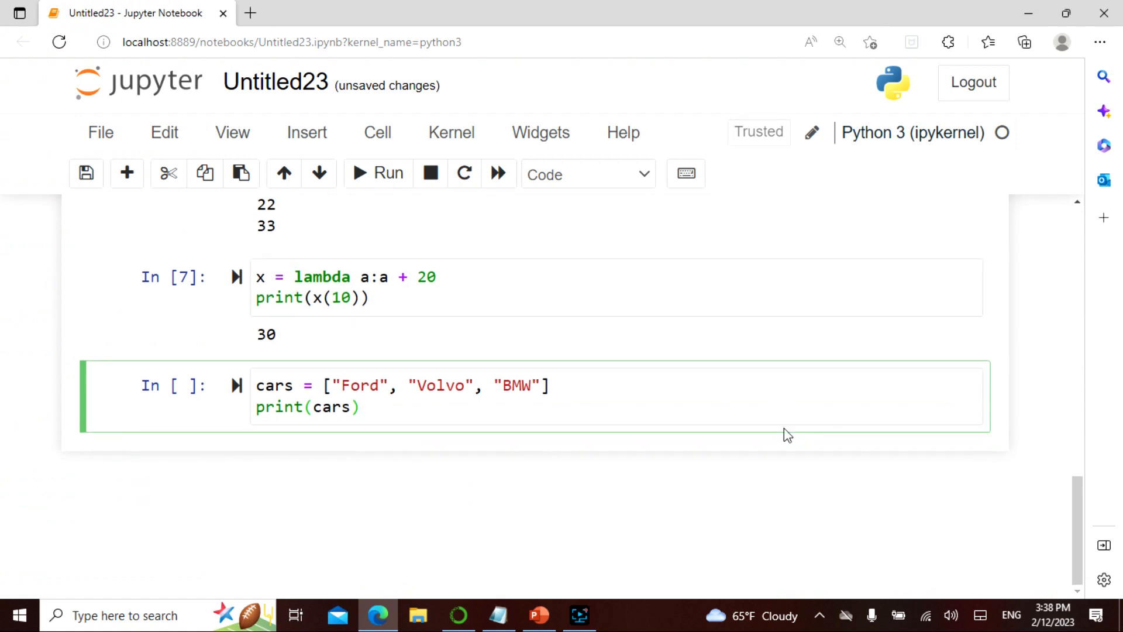
{"action": "mouse_move", "coordinate": [874, 537]}
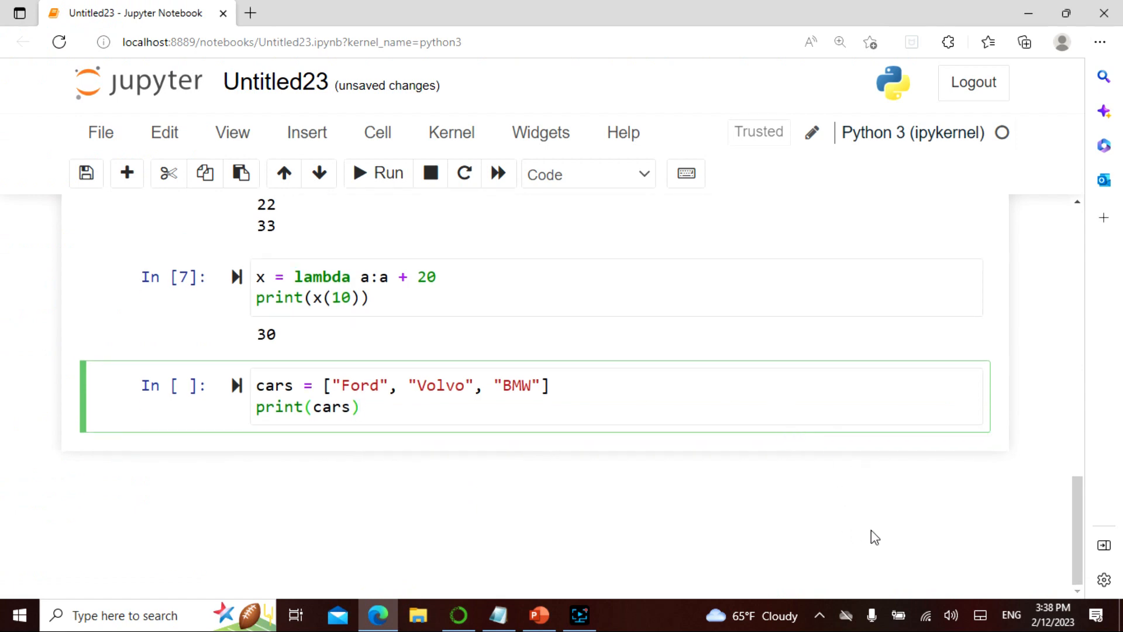
{"action": "left_click", "coordinate": [377, 173]}
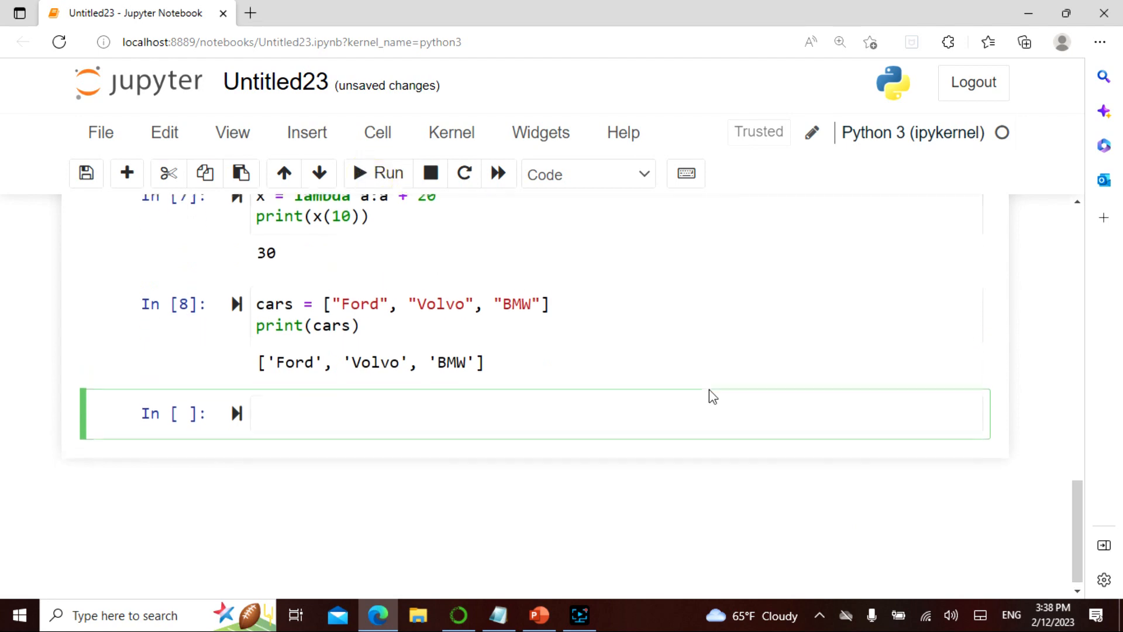
{"action": "left_click", "coordinate": [497, 615]}
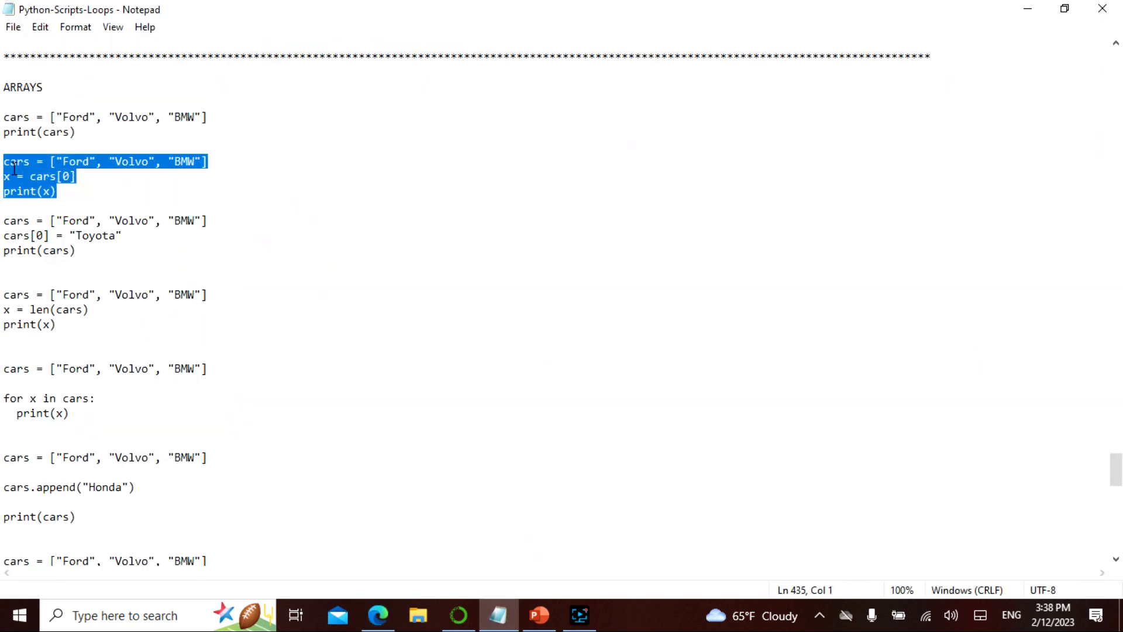
{"action": "left_click", "coordinate": [378, 615]}
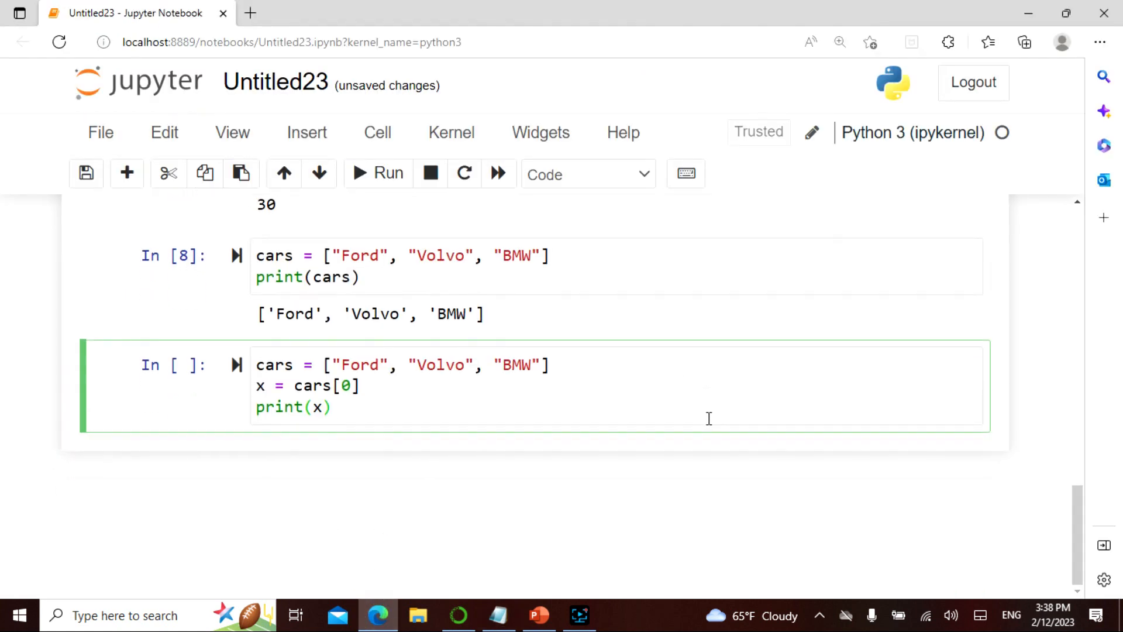
{"action": "left_click", "coordinate": [331, 408]}
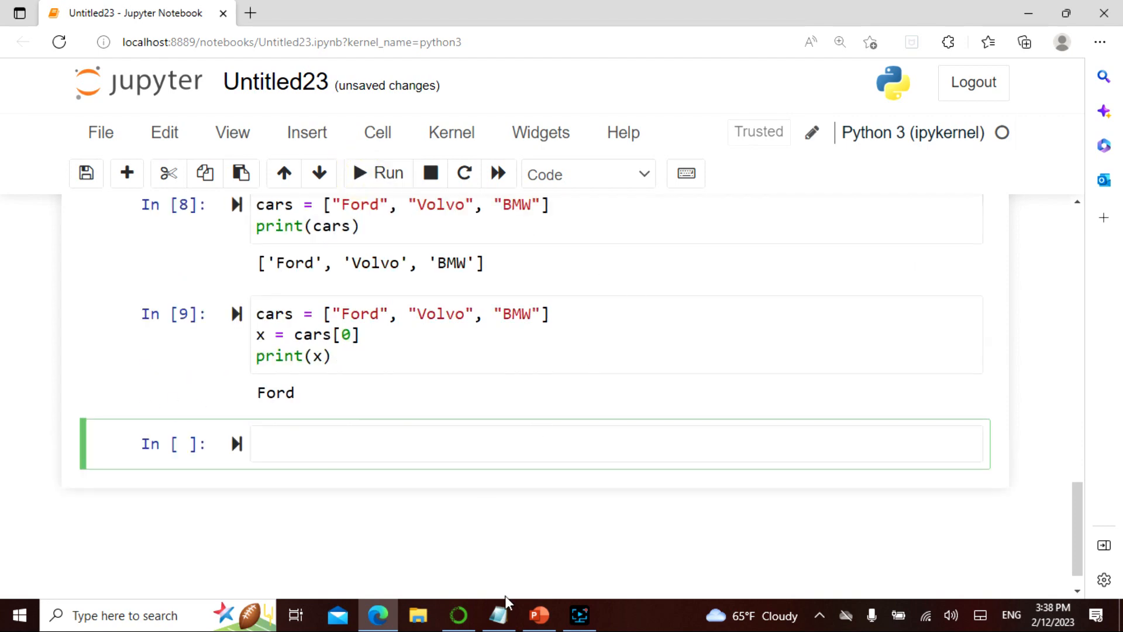
- Run the cell replacing Ford with Toyota, printing ['Toyota', 'Volvo', 'BMW']
{"action": "left_click", "coordinate": [497, 615]}
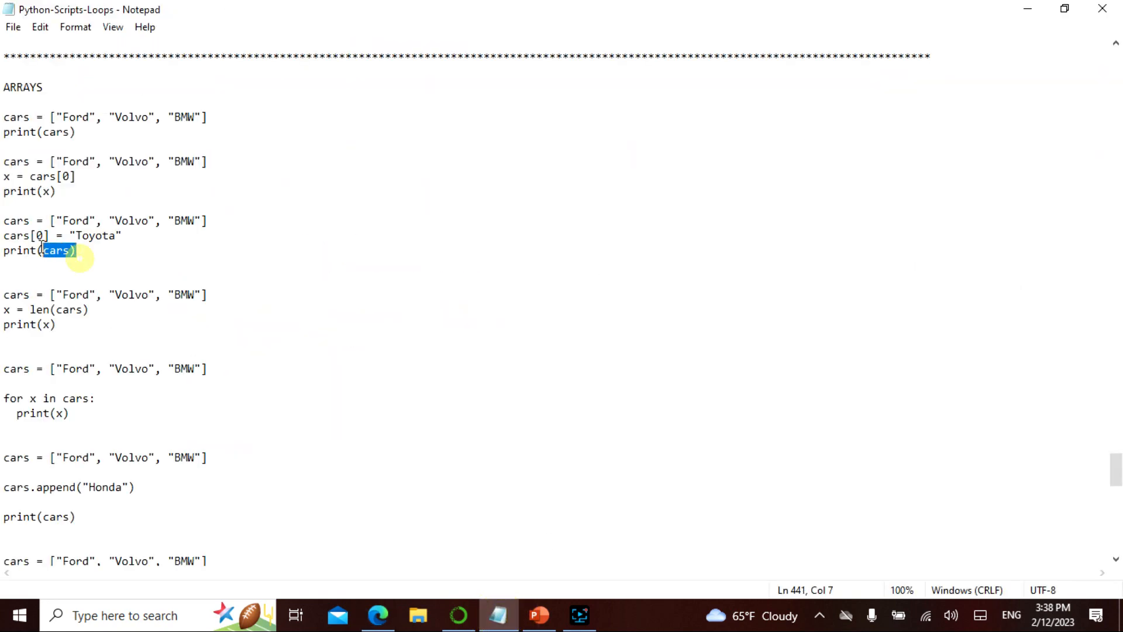
{"action": "left_click_drag", "start_coordinate": [54, 250], "coordinate": [3, 221]}
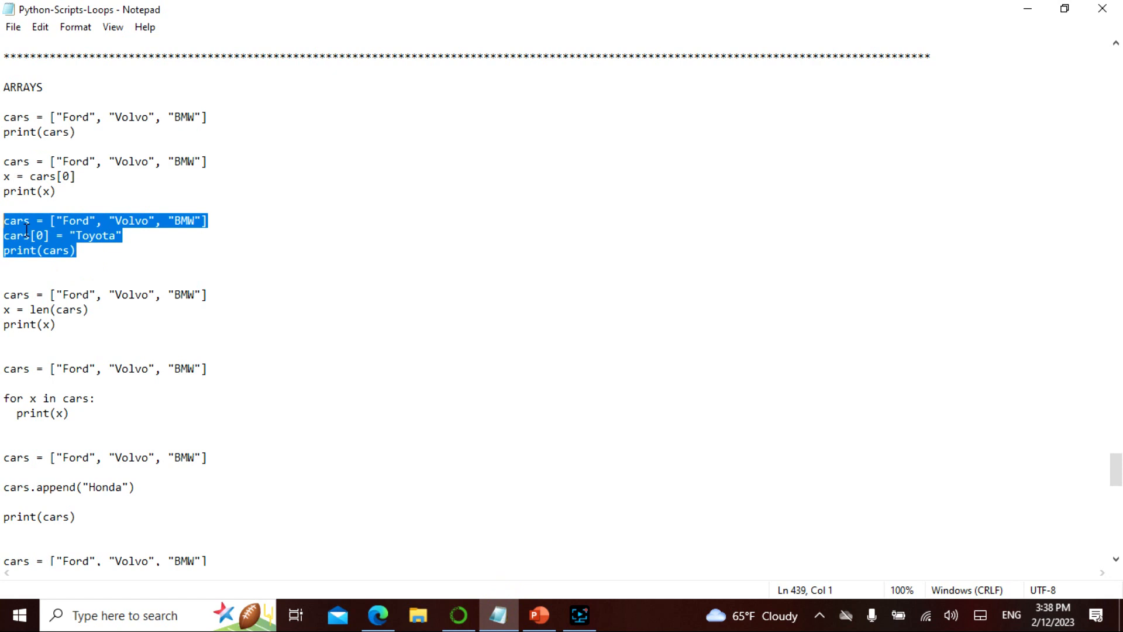
{"action": "left_click", "coordinate": [377, 614]}
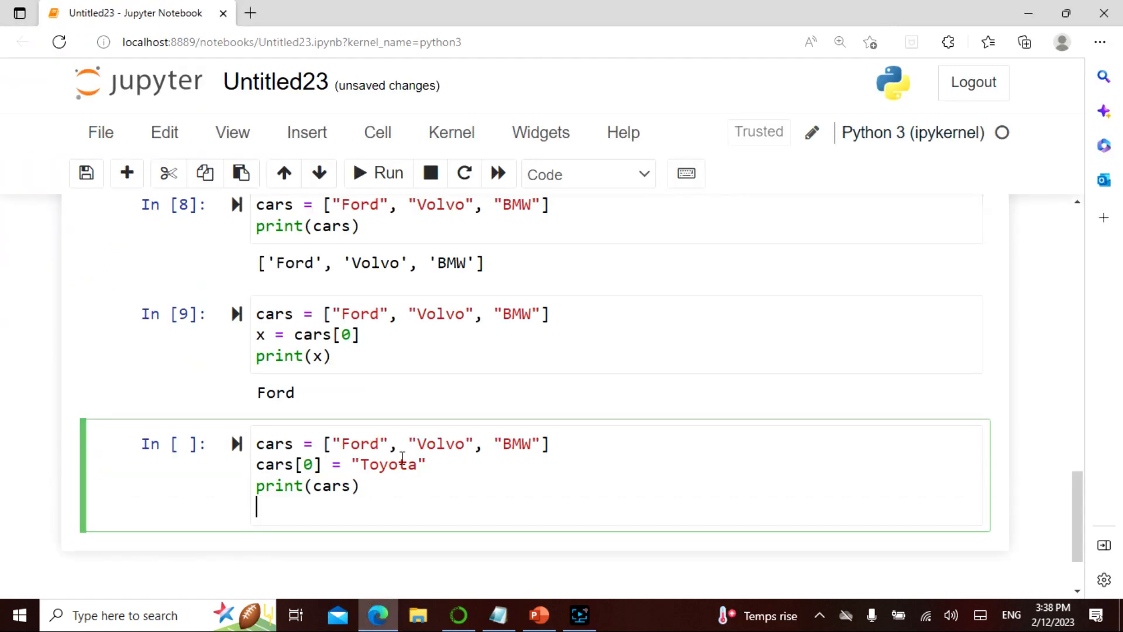
{"action": "mouse_move", "coordinate": [401, 464]}
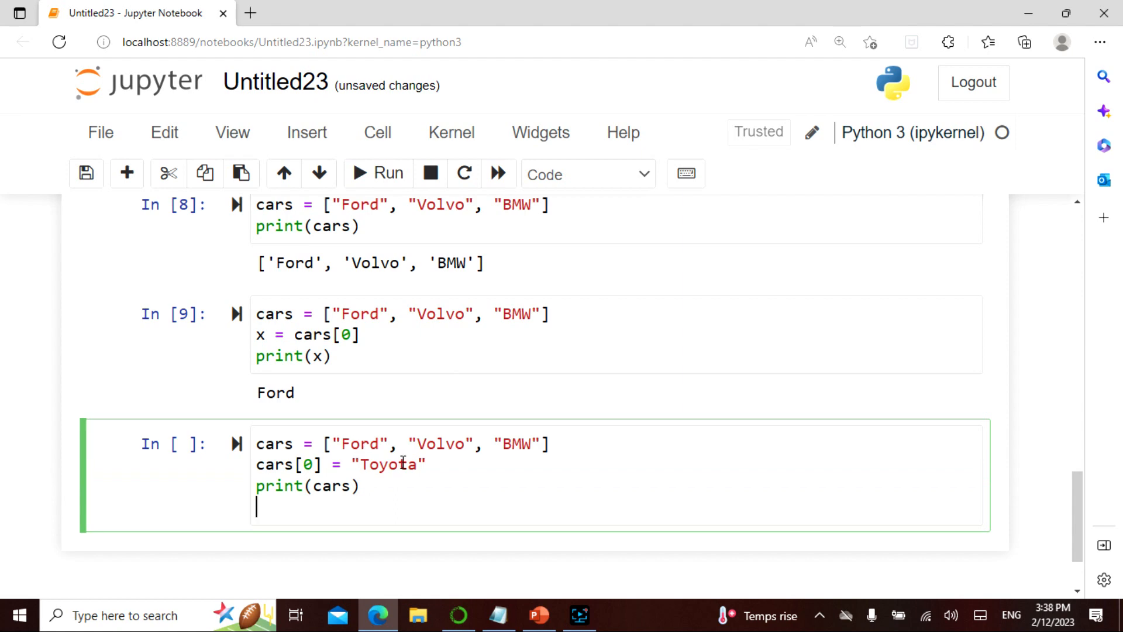
{"action": "mouse_move", "coordinate": [409, 488]}
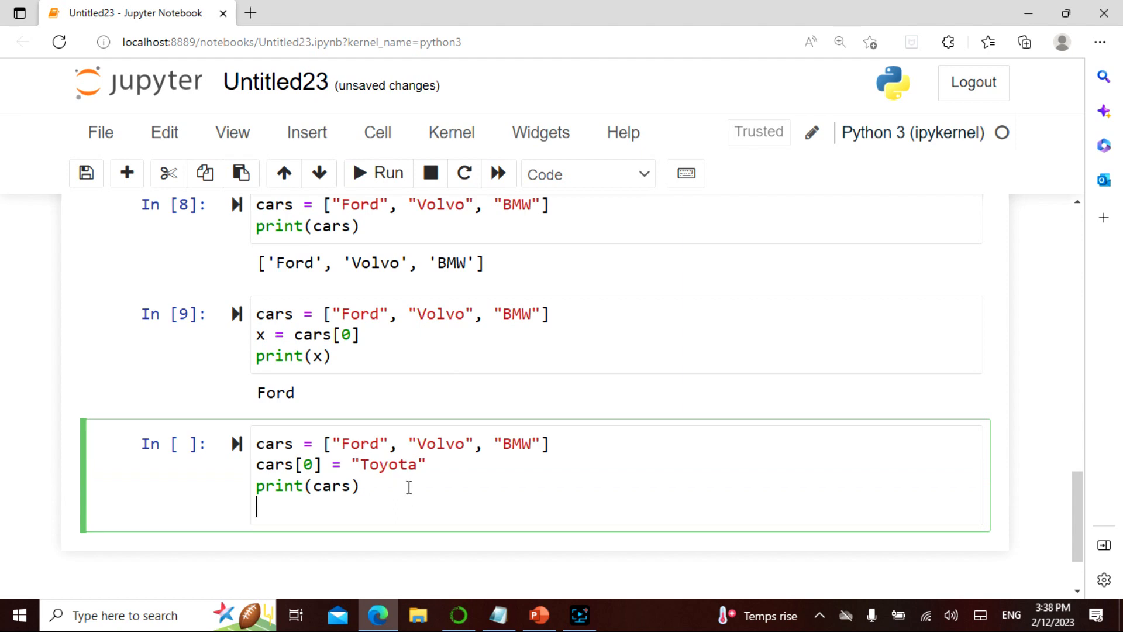
{"action": "scroll", "scroll_direction": "down", "scroll_amount": 3}
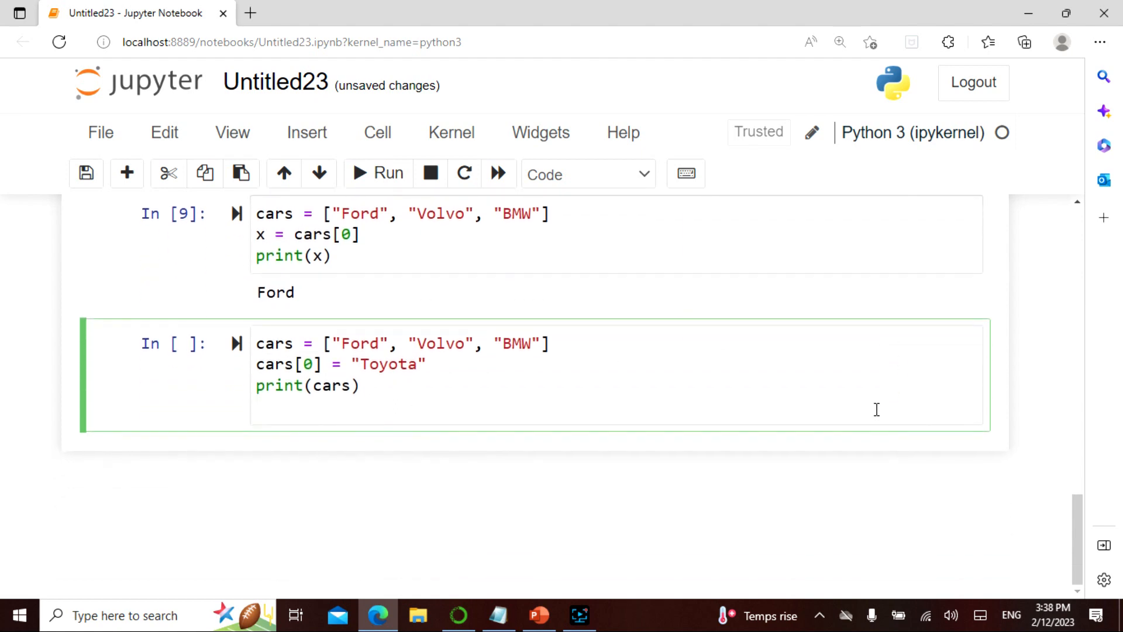
{"action": "left_click", "coordinate": [378, 173]}
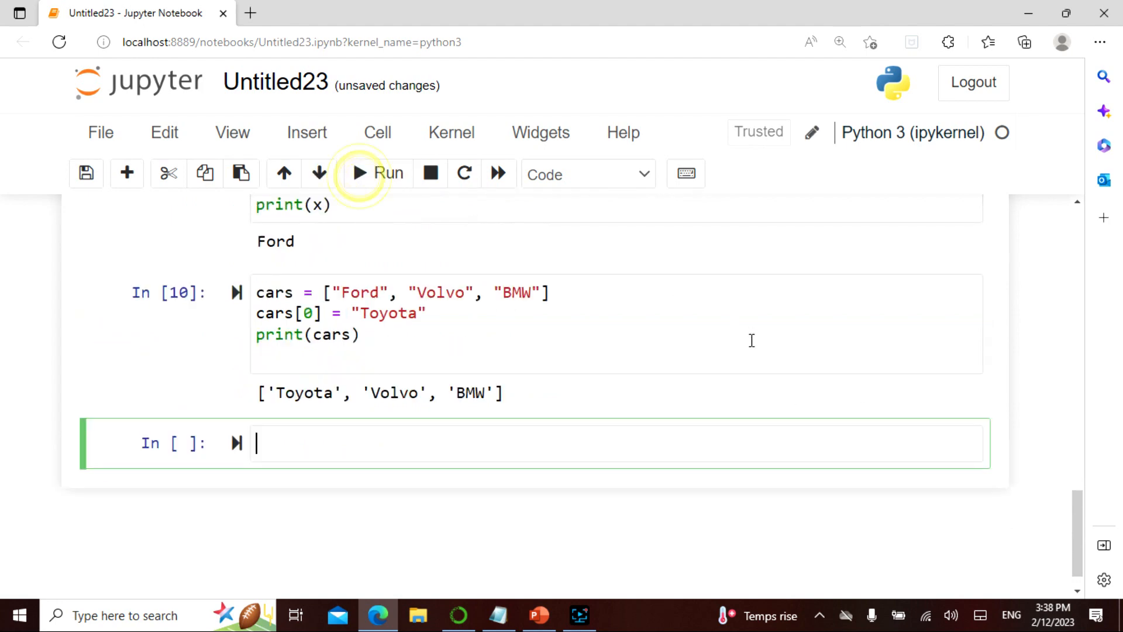
- Run cells counting the cars and looping to print each car on its own line
{"action": "left_click", "coordinate": [497, 615]}
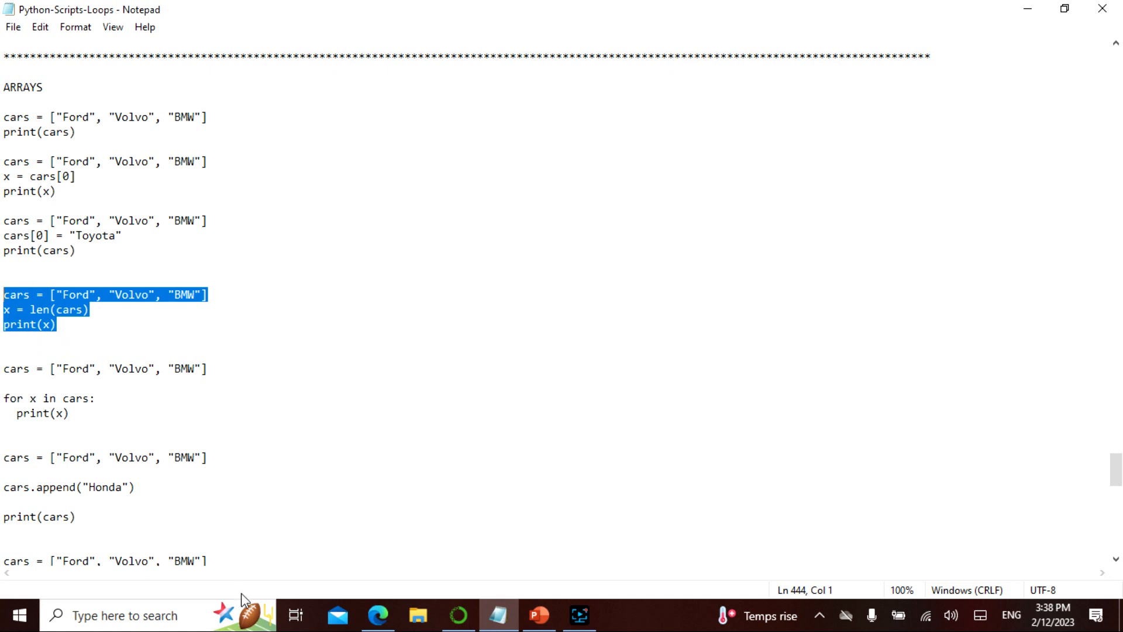
{"action": "left_click", "coordinate": [377, 615]}
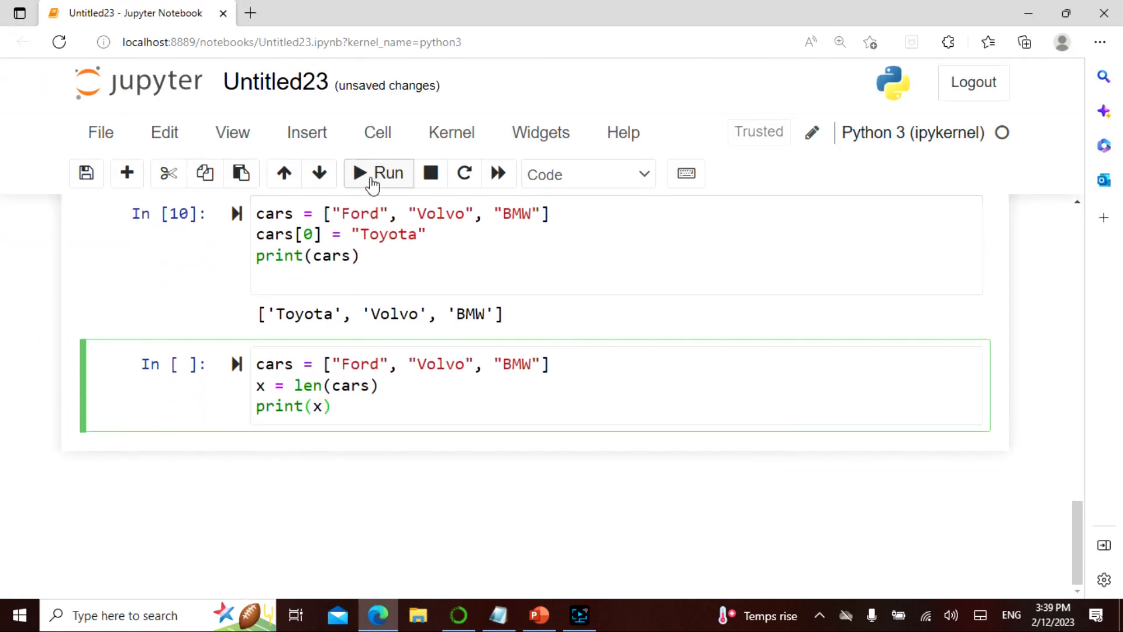
{"action": "left_click", "coordinate": [377, 174]}
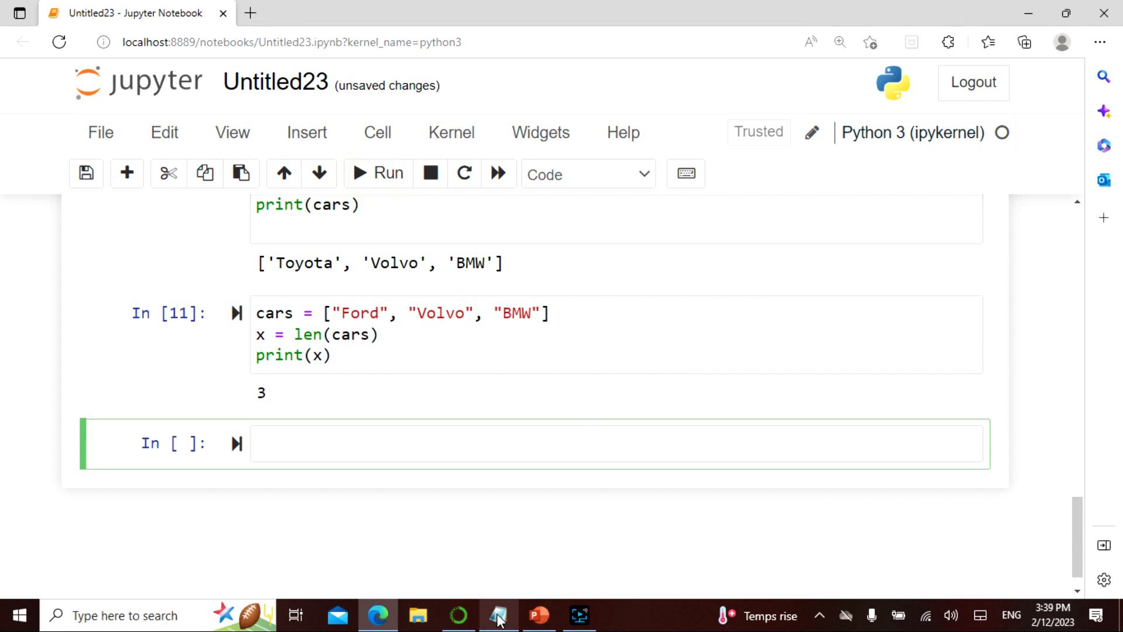
{"action": "left_click", "coordinate": [498, 615]}
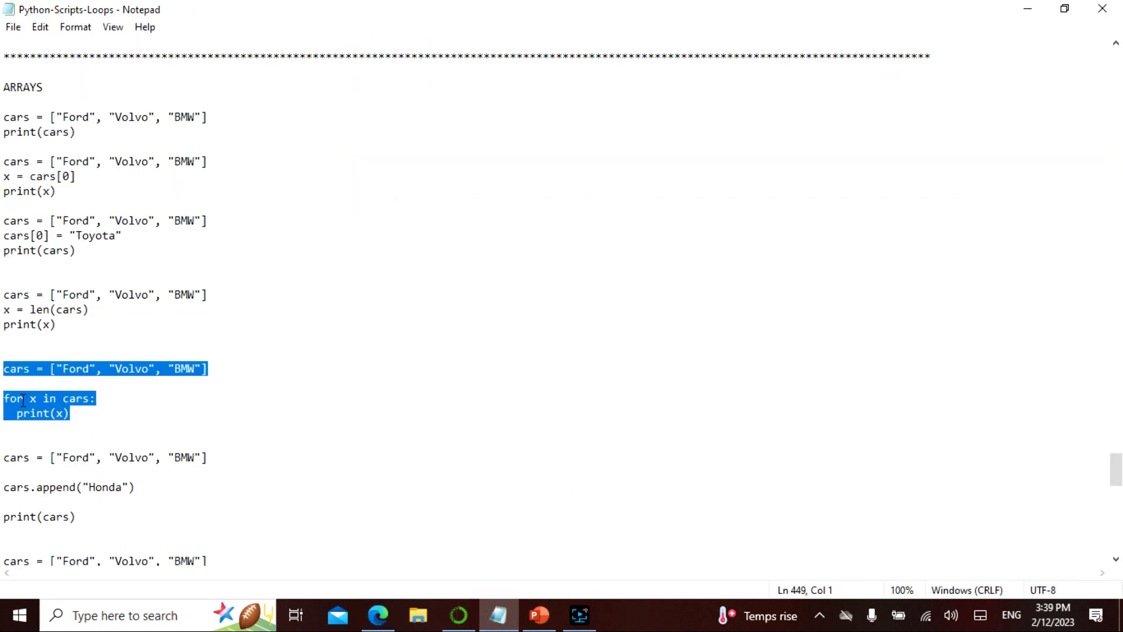
{"action": "scroll", "scroll_direction": "down", "scroll_amount": 3}
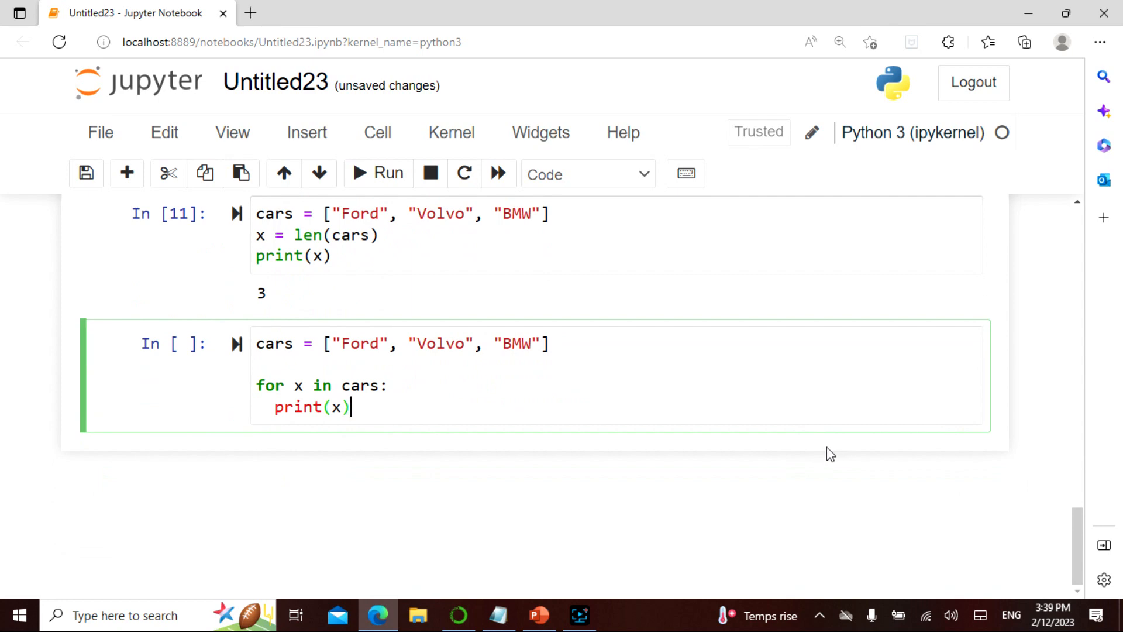
{"action": "mouse_move", "coordinate": [459, 428]}
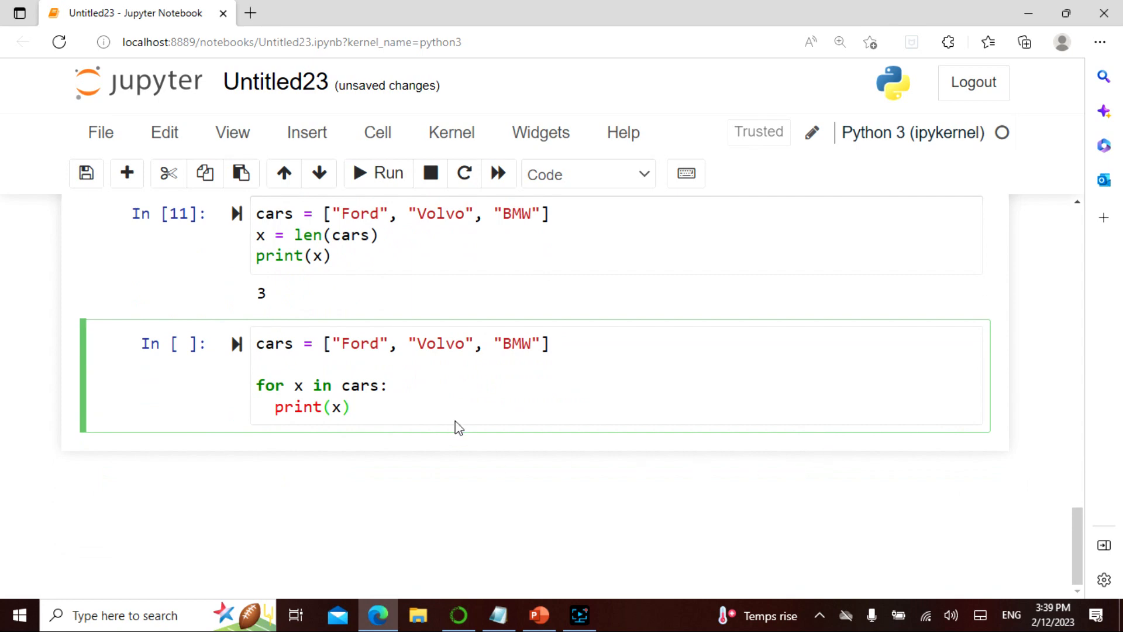
{"action": "mouse_move", "coordinate": [383, 380]}
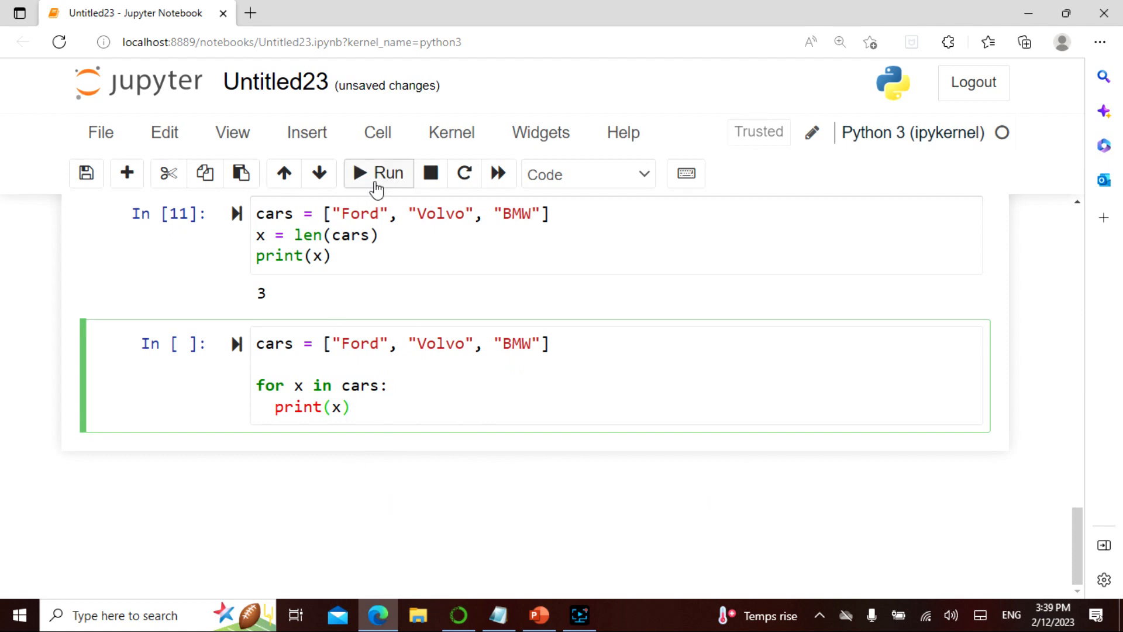
{"action": "left_click", "coordinate": [378, 173]}
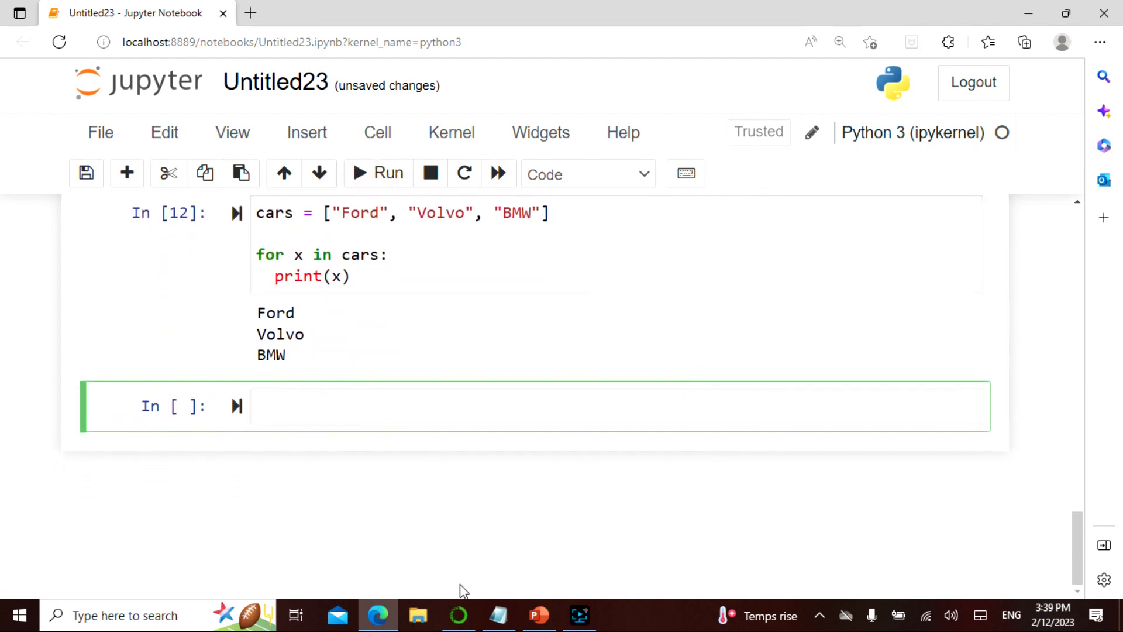
- Run the cell appending Honda, printing ['Ford', 'Volvo', 'BMW', 'Honda']
{"action": "left_click", "coordinate": [497, 615]}
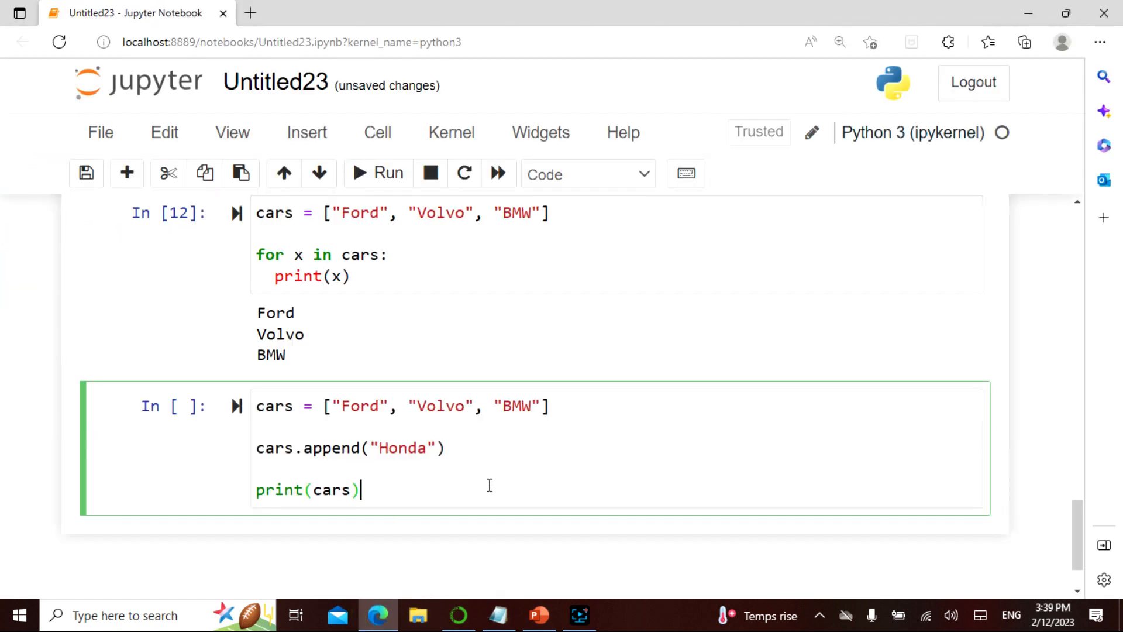
{"action": "scroll", "scroll_direction": "down", "scroll_amount": 3}
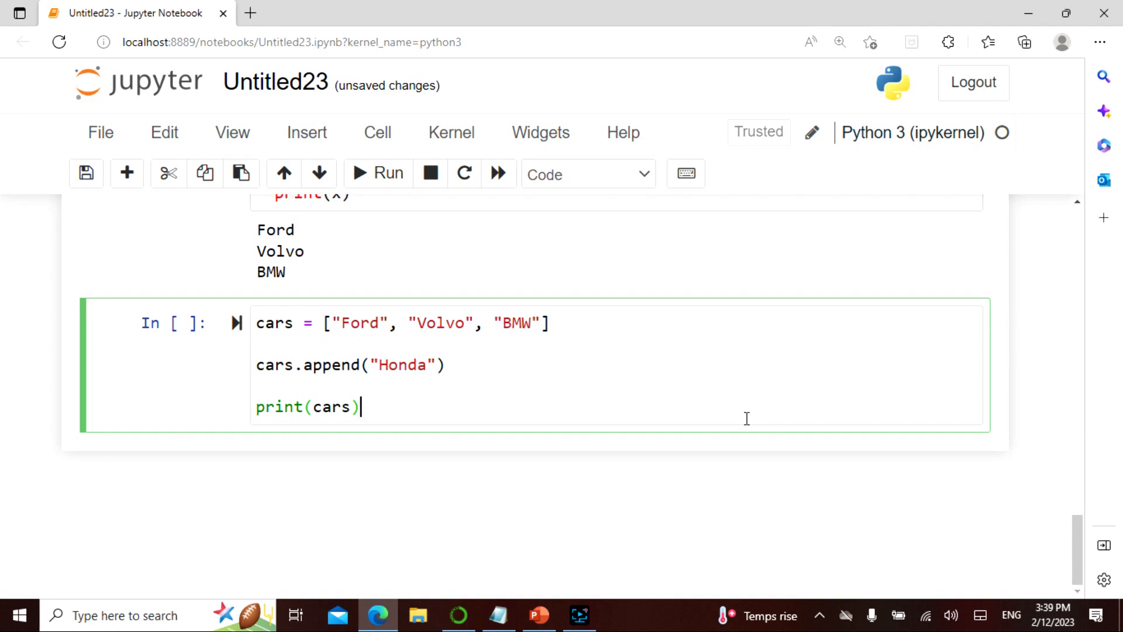
{"action": "mouse_move", "coordinate": [383, 199]}
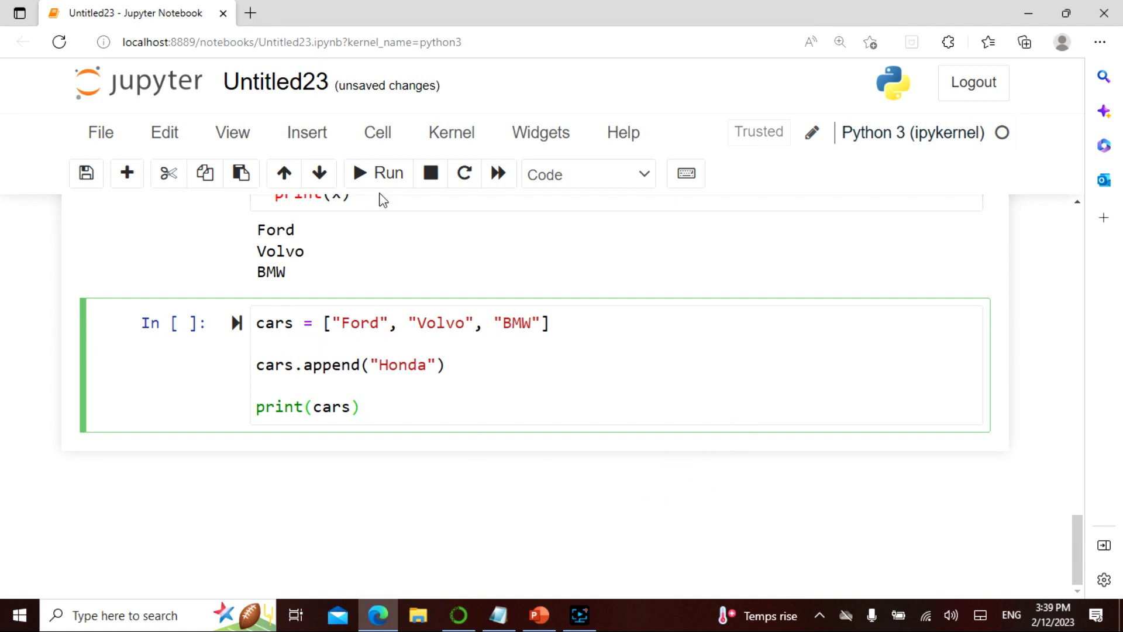
{"action": "left_click", "coordinate": [377, 174]}
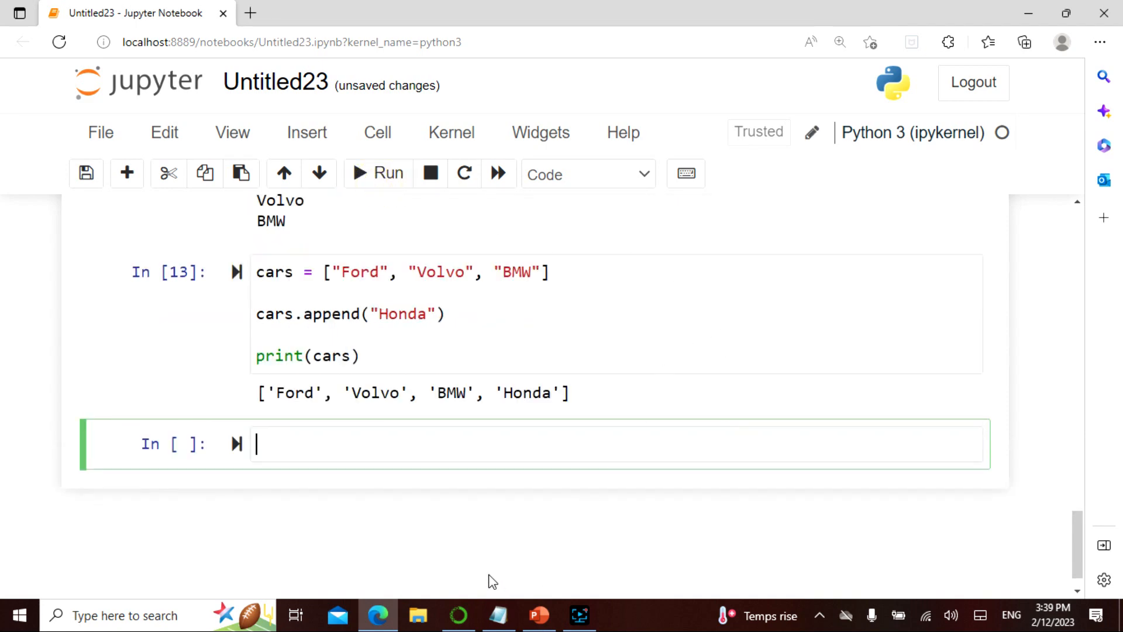
- Run the pop example removing the second car and the remove example deleting Volvo
{"action": "left_click", "coordinate": [497, 615]}
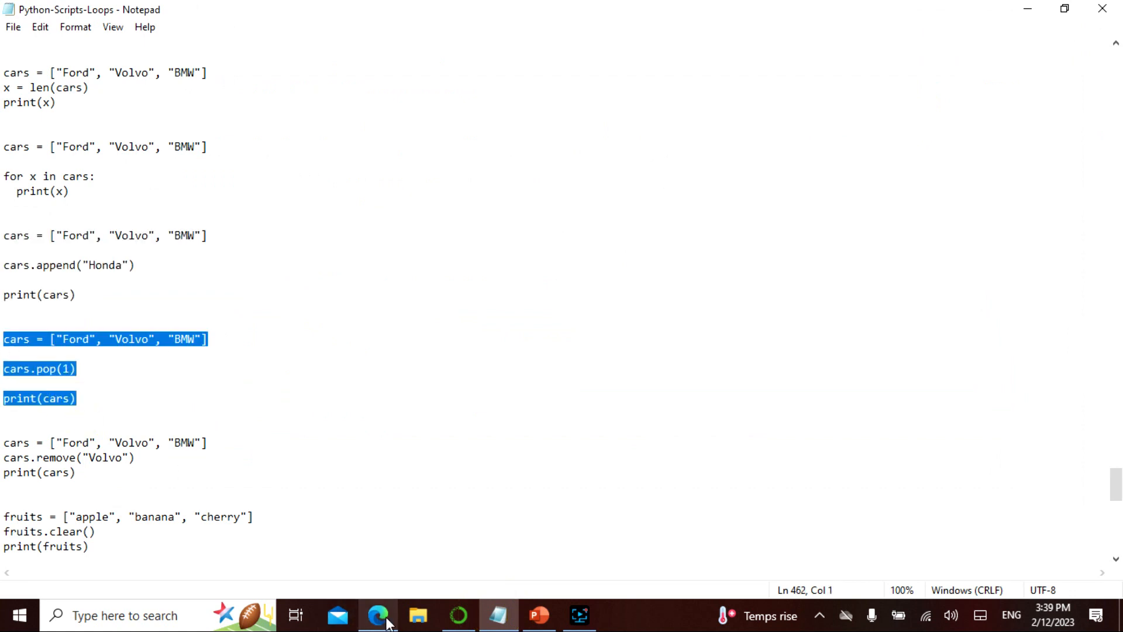
{"action": "left_click", "coordinate": [378, 615]}
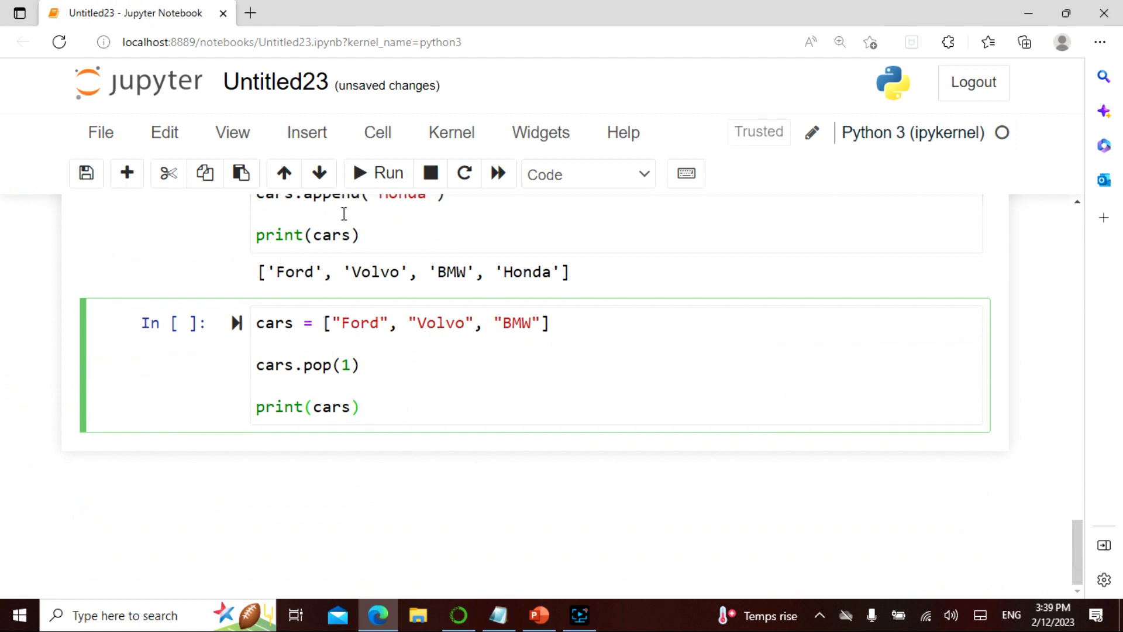
{"action": "left_click", "coordinate": [377, 173]}
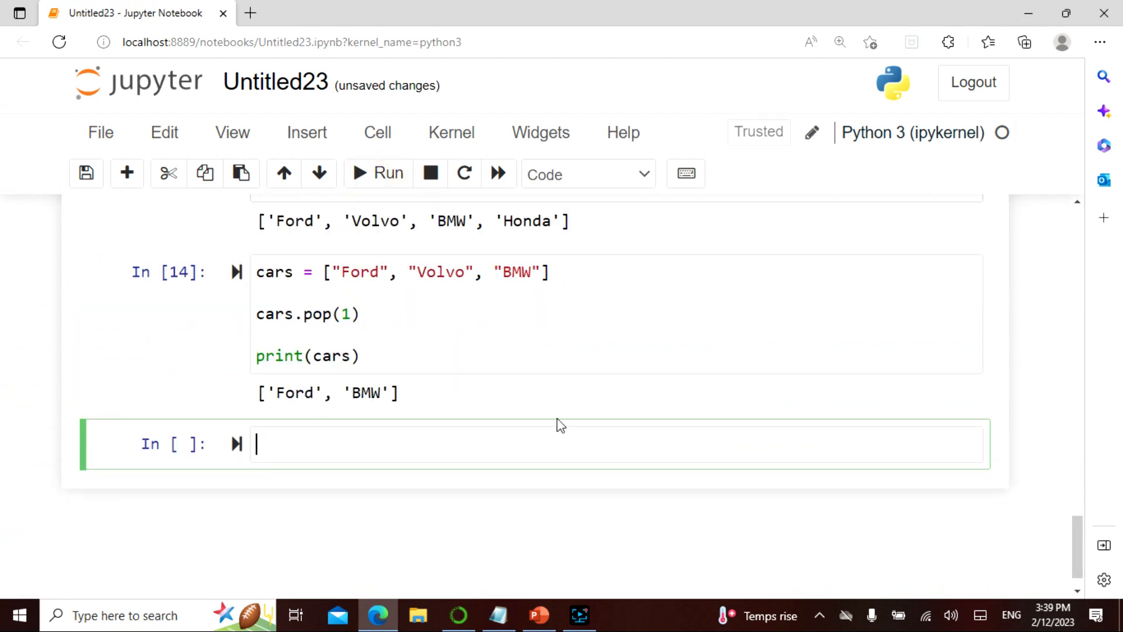
{"action": "left_click", "coordinate": [498, 615]}
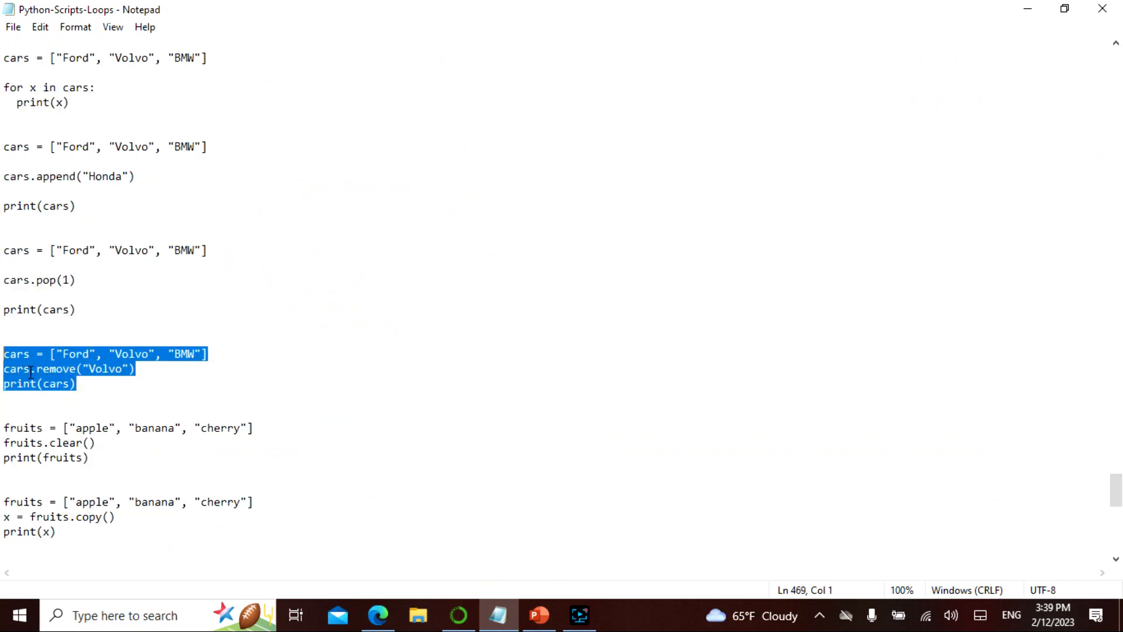
{"action": "left_click", "coordinate": [378, 615]}
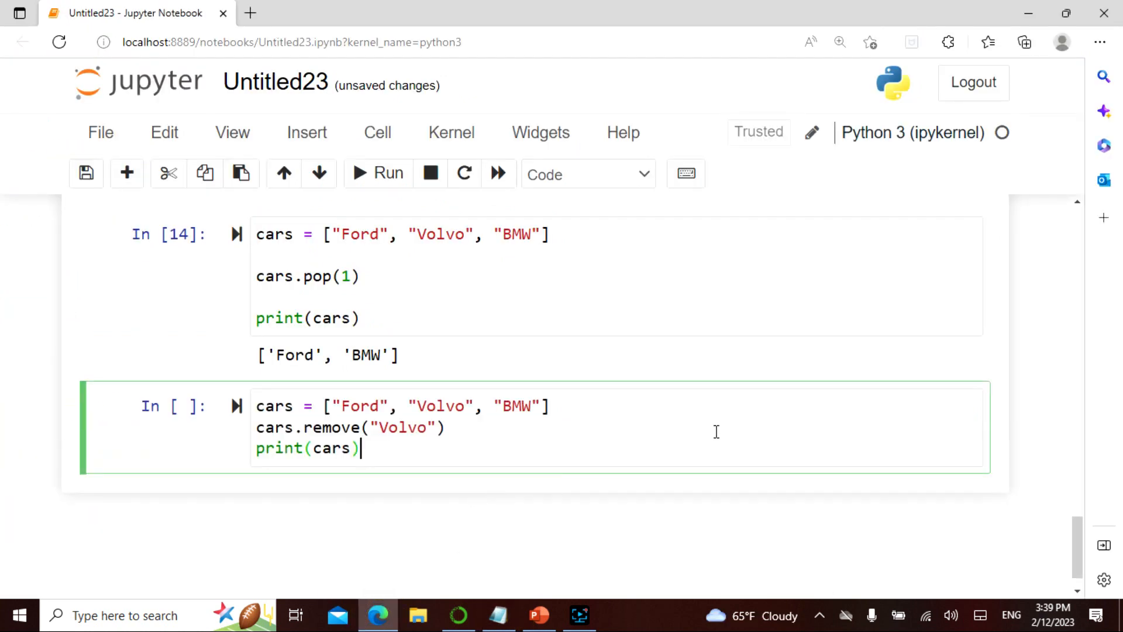
{"action": "mouse_move", "coordinate": [372, 185]}
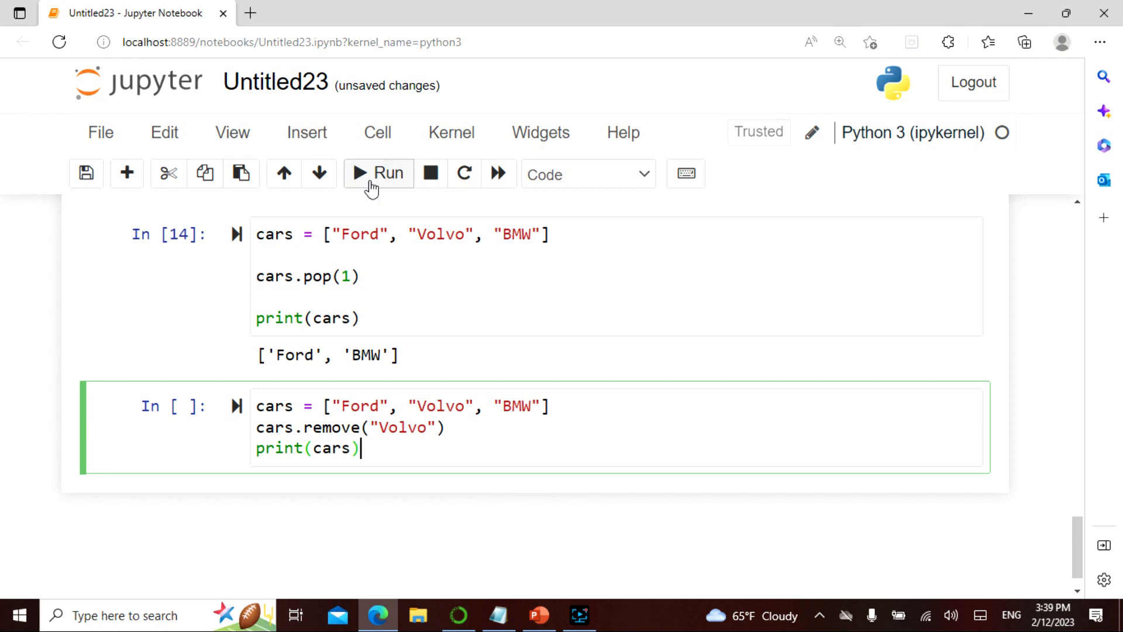
{"action": "left_click", "coordinate": [497, 615]}
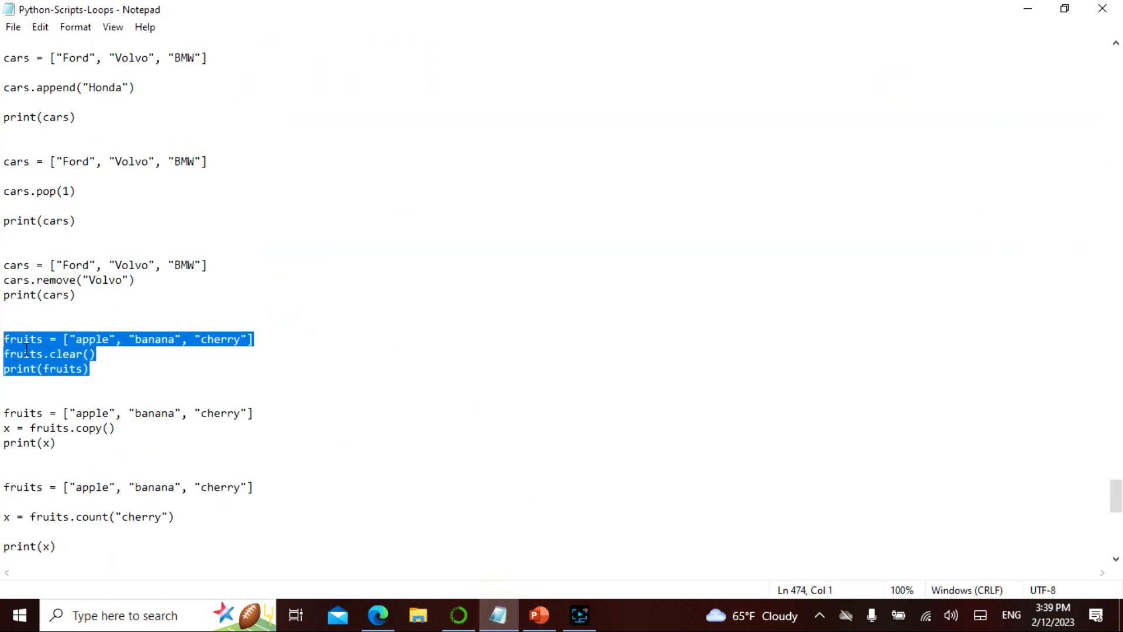
- Run the clear, copy and count examples on fruits, with count of 'cherry' printing 1
{"action": "left_click", "coordinate": [378, 616]}
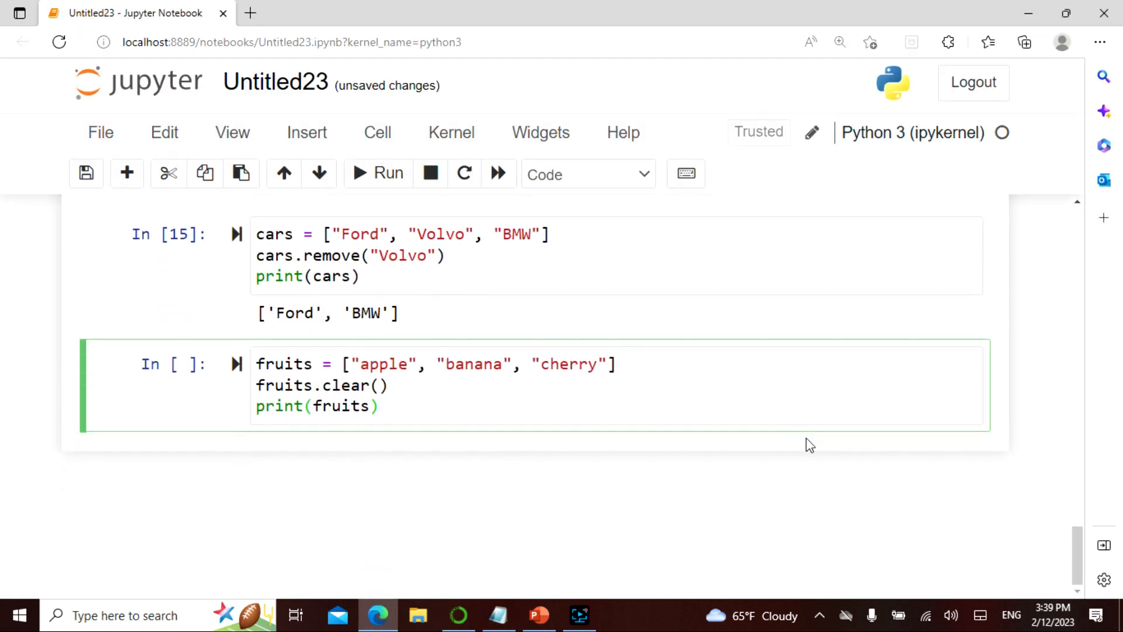
{"action": "mouse_move", "coordinate": [378, 173]}
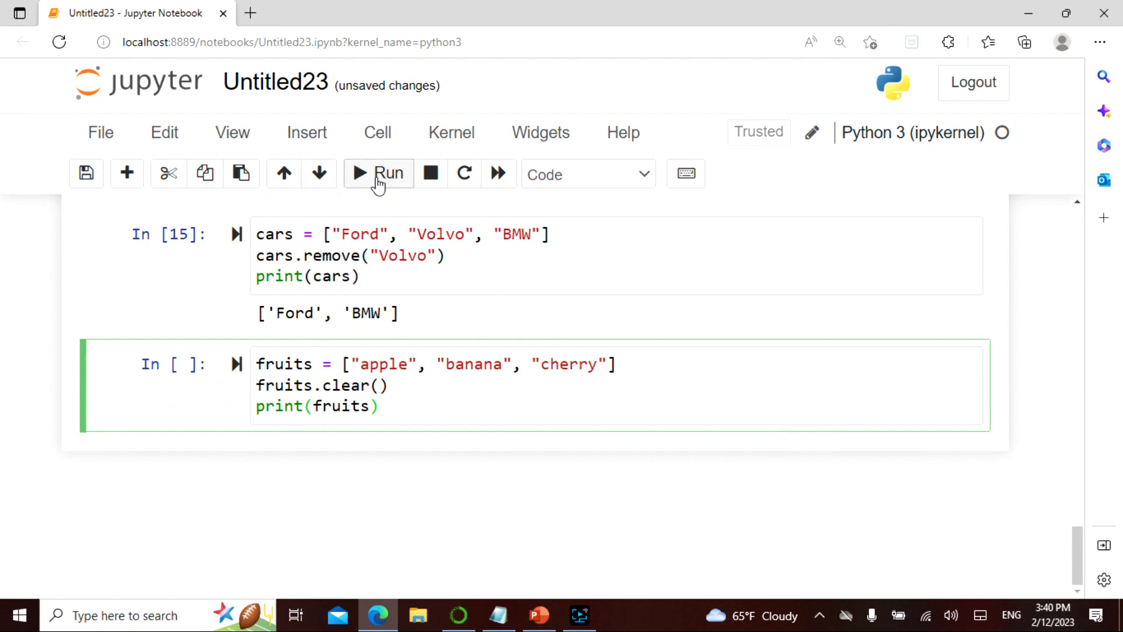
{"action": "left_click", "coordinate": [495, 615]}
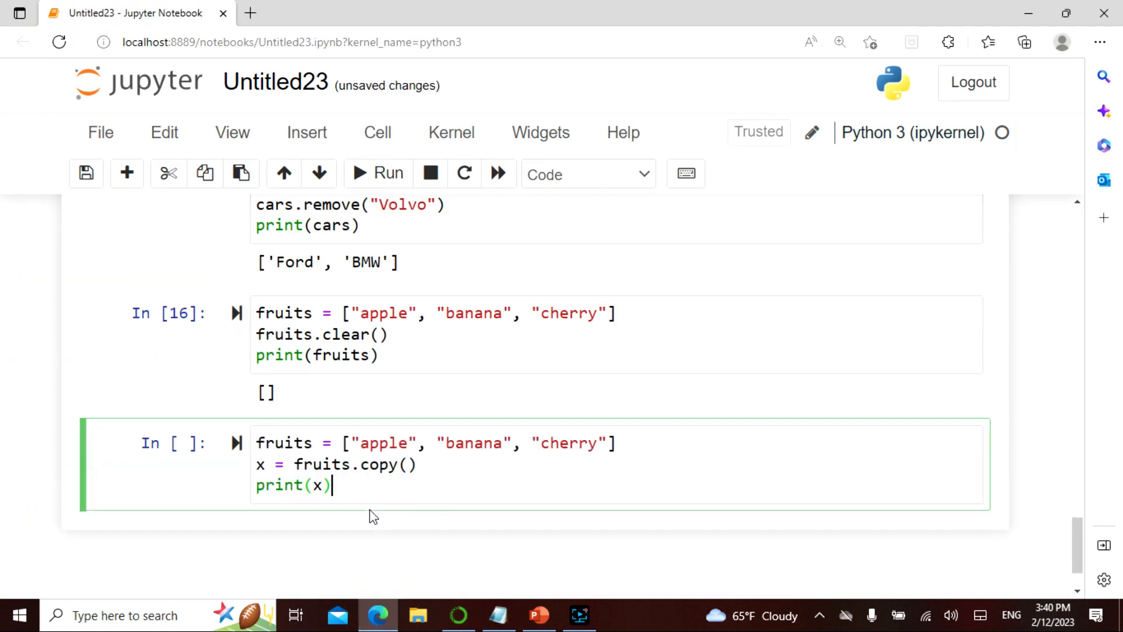
{"action": "left_click", "coordinate": [377, 174]}
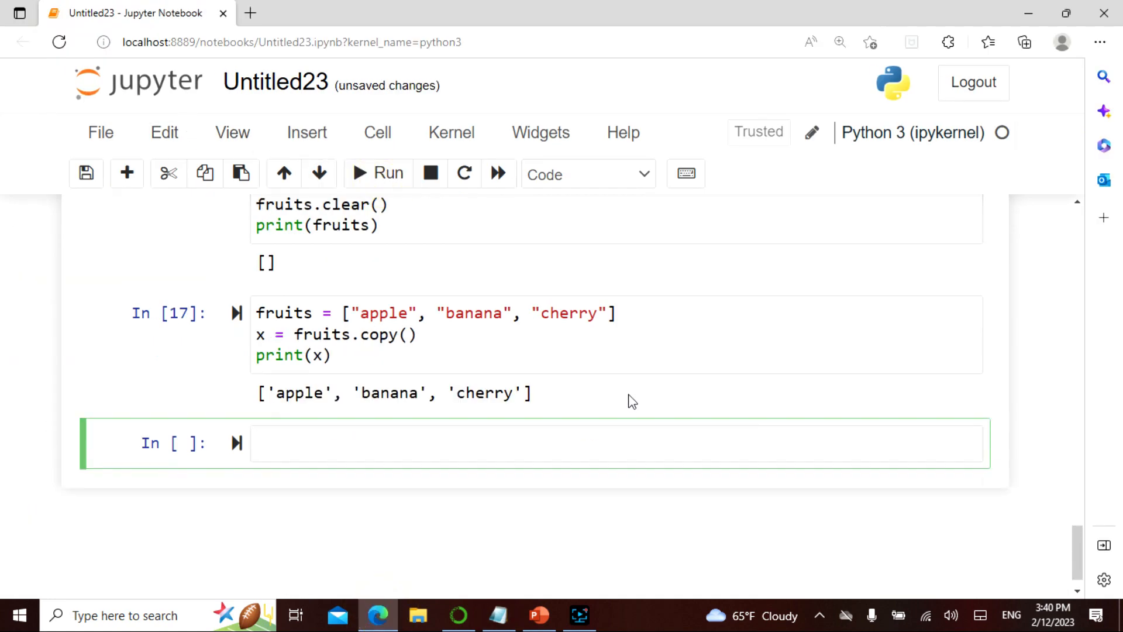
{"action": "left_click", "coordinate": [497, 615]}
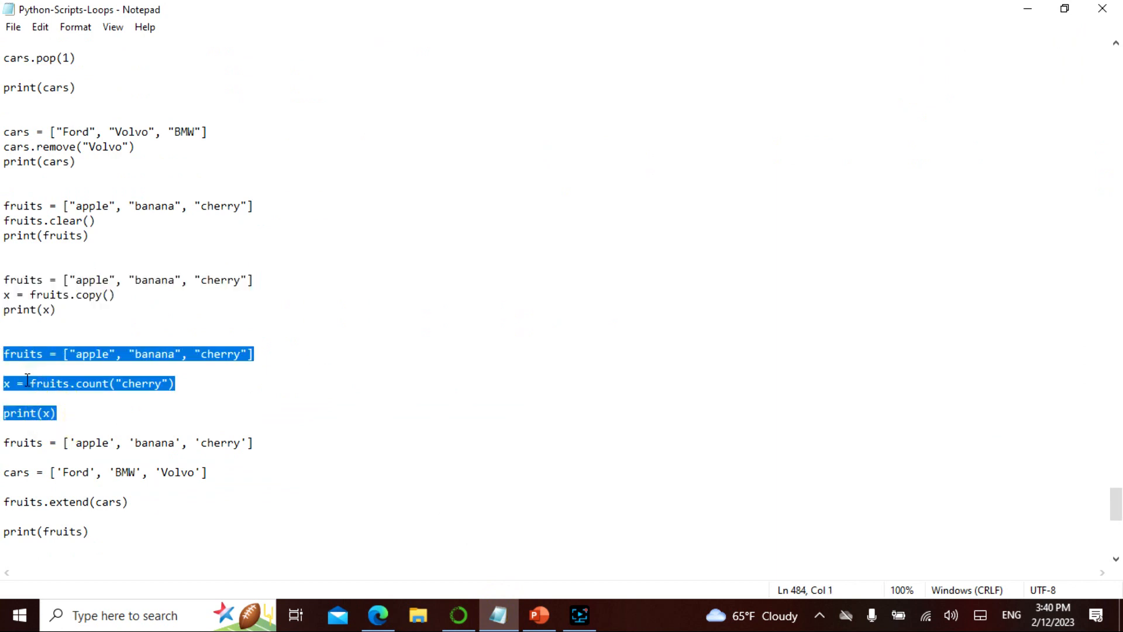
{"action": "left_click", "coordinate": [377, 615]}
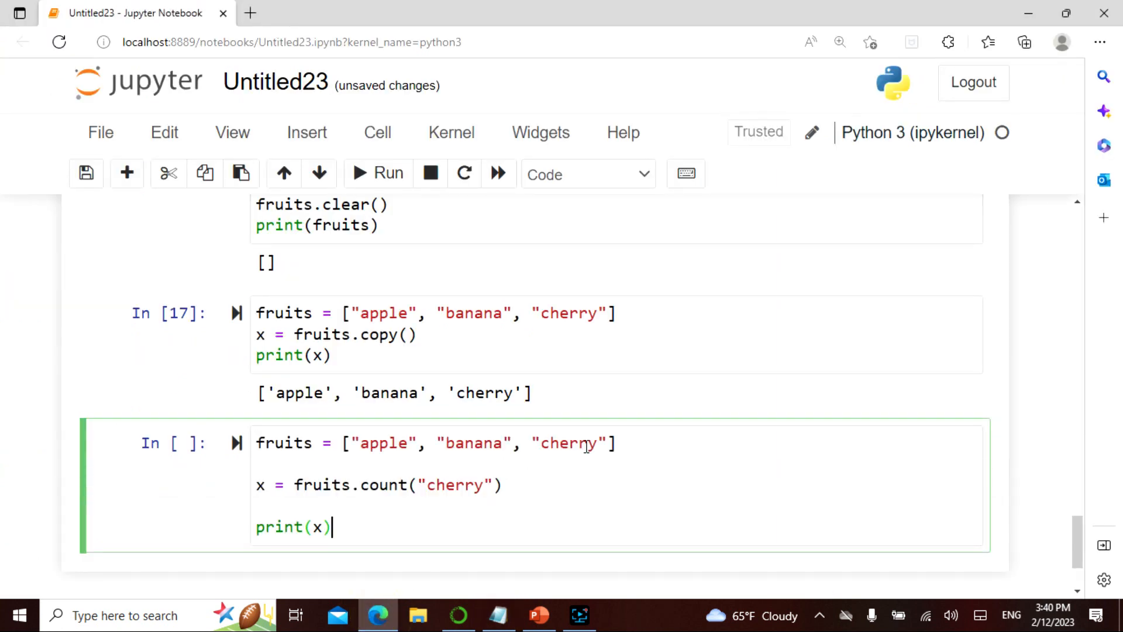
{"action": "scroll", "scroll_direction": "down", "scroll_amount": 3}
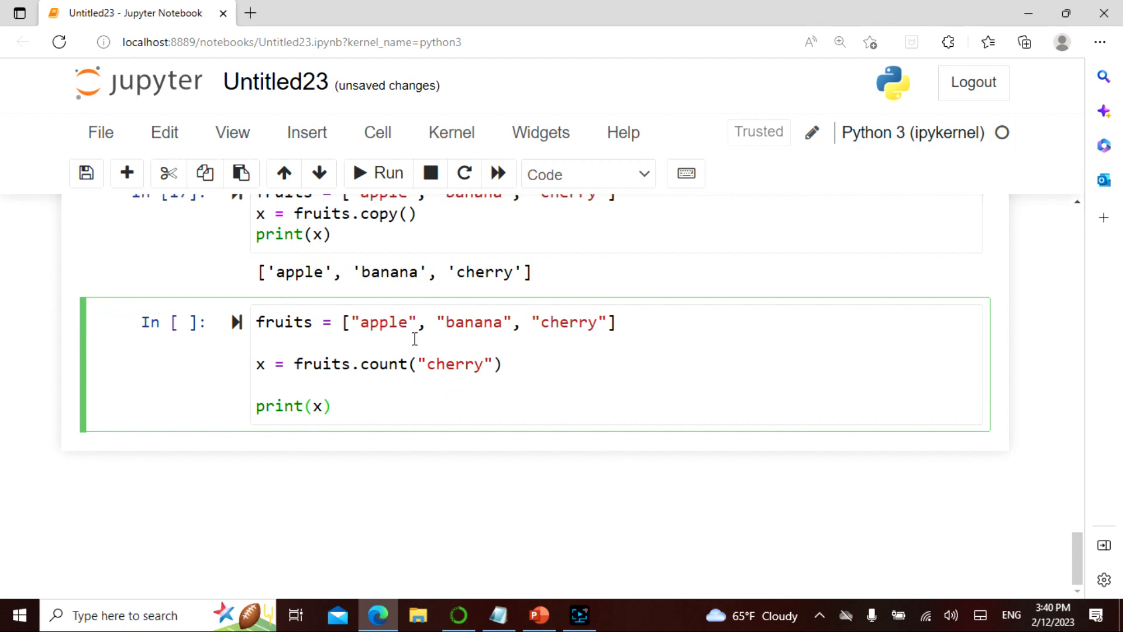
{"action": "left_click", "coordinate": [378, 173]}
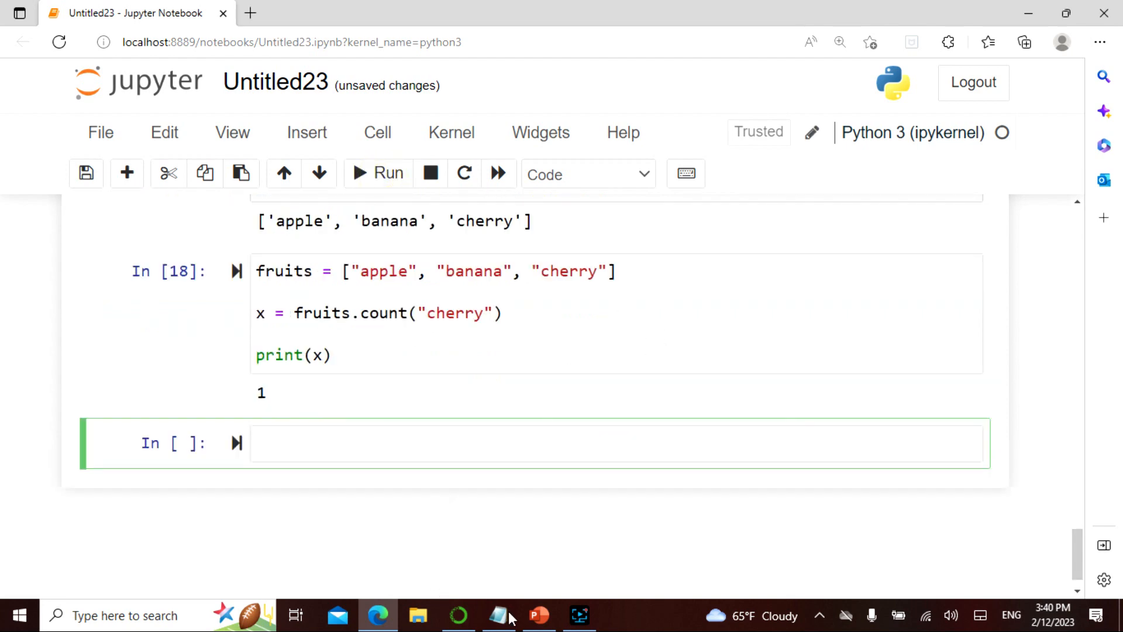
- Run the cell extending fruits with cars, printing the combined six-item list
{"action": "left_click", "coordinate": [497, 615]}
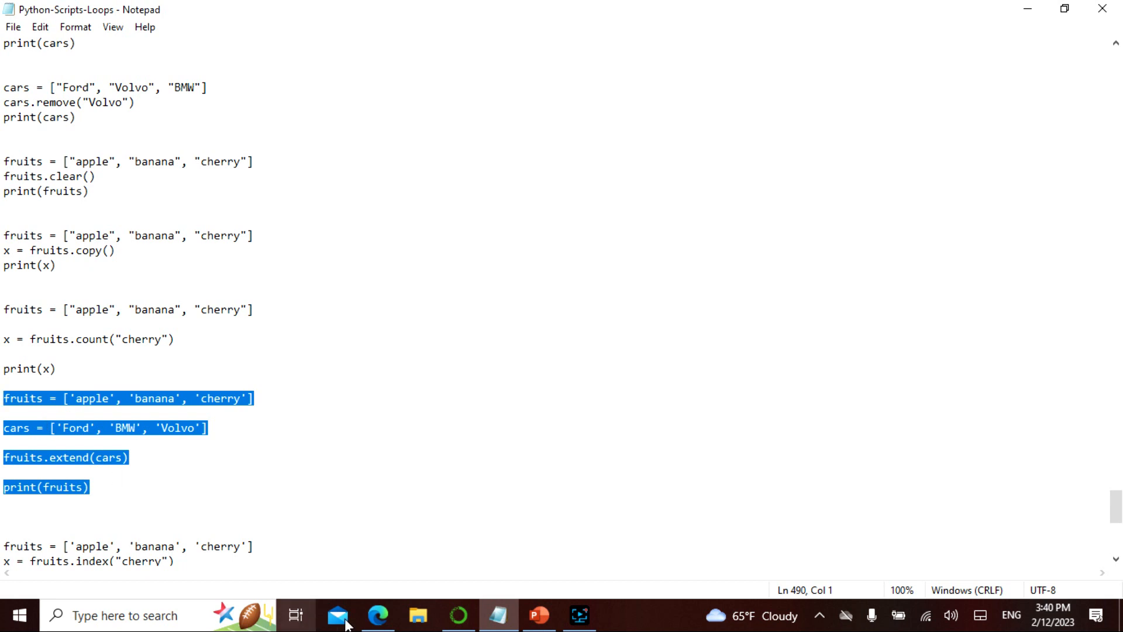
{"action": "left_click", "coordinate": [377, 615]}
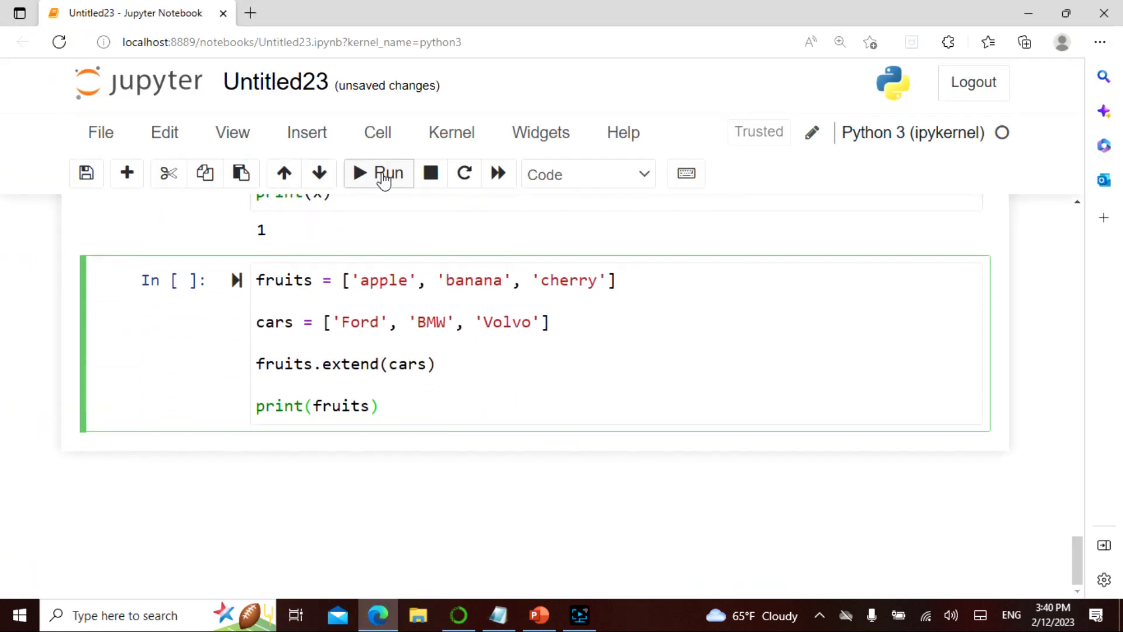
{"action": "left_click", "coordinate": [379, 173]}
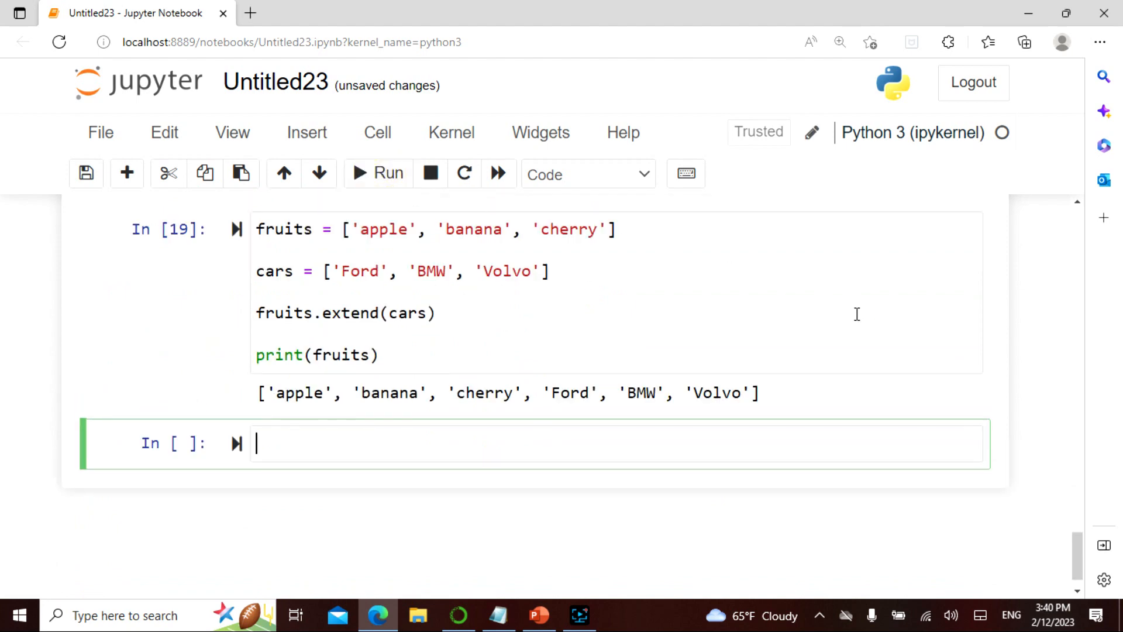
{"action": "scroll", "scroll_direction": "down", "scroll_amount": 3}
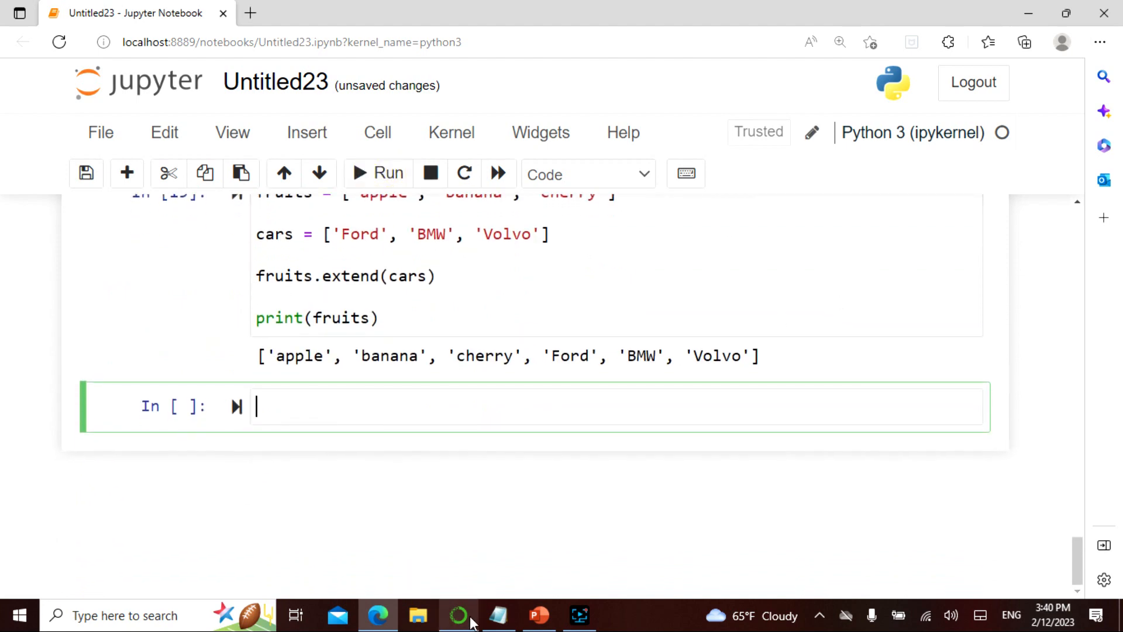
- Run the fruits.index("cherry") cell
{"action": "left_click", "coordinate": [497, 615]}
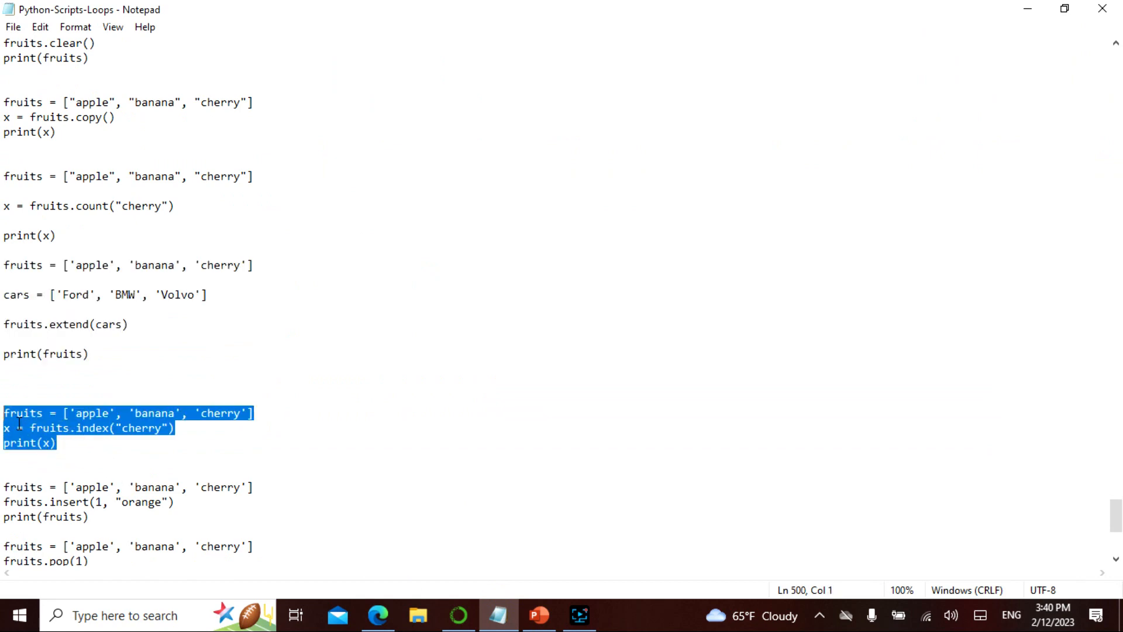
{"action": "left_click", "coordinate": [377, 615]}
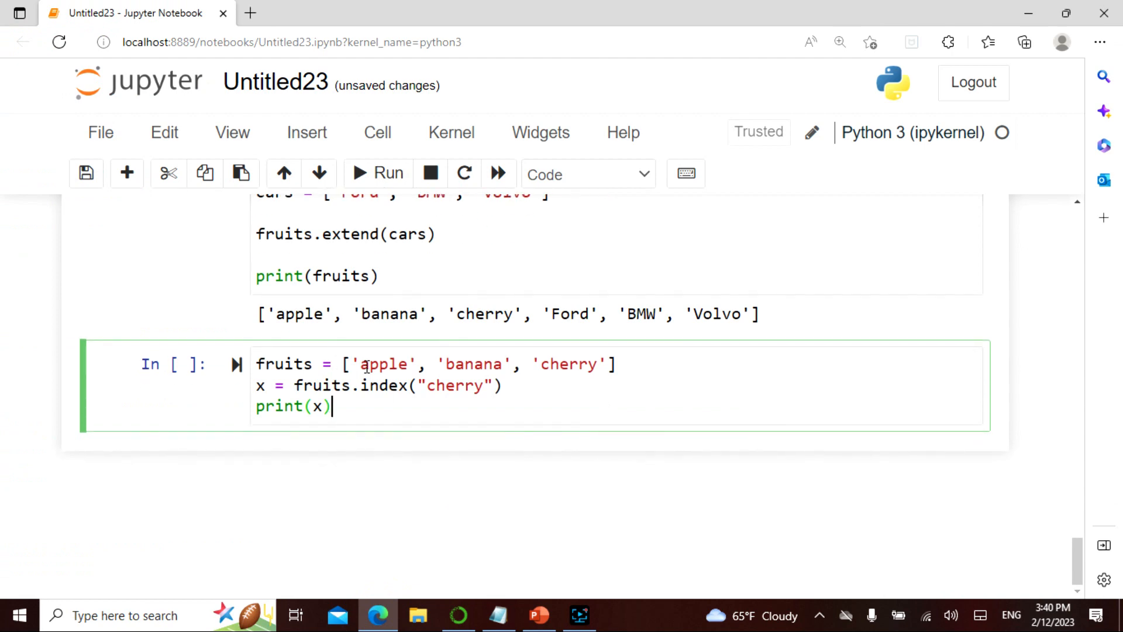
{"action": "left_click", "coordinate": [379, 174]}
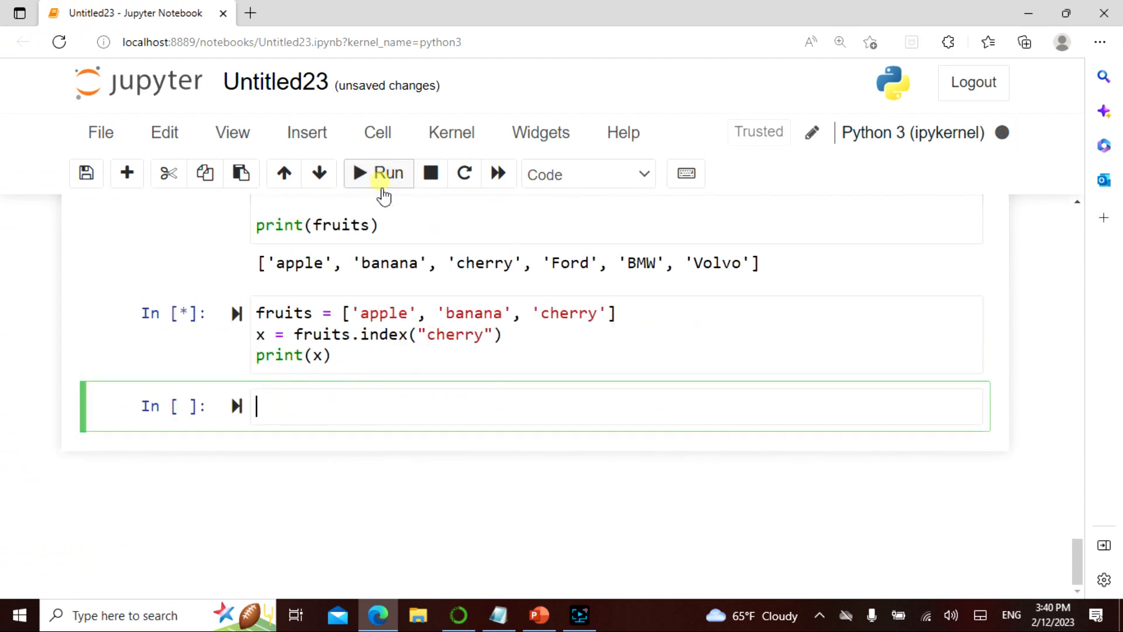
{"action": "left_click", "coordinate": [496, 615]}
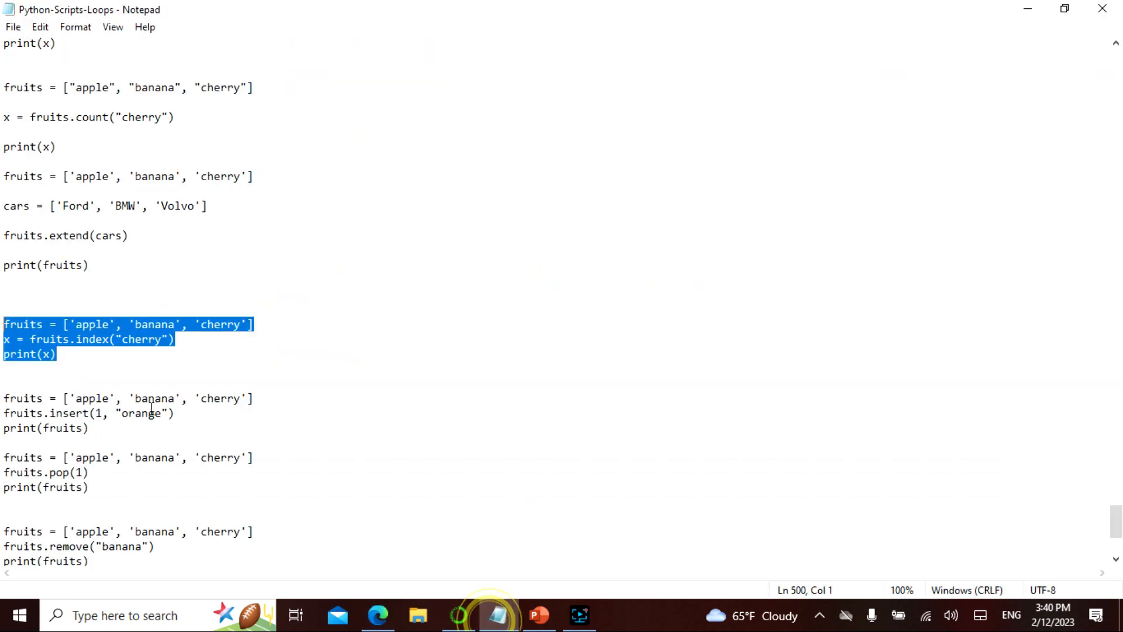
- Run the insert example, printing ['apple', 'orange', 'banana', 'cherry']
{"action": "scroll", "scroll_direction": "down", "scroll_amount": 3}
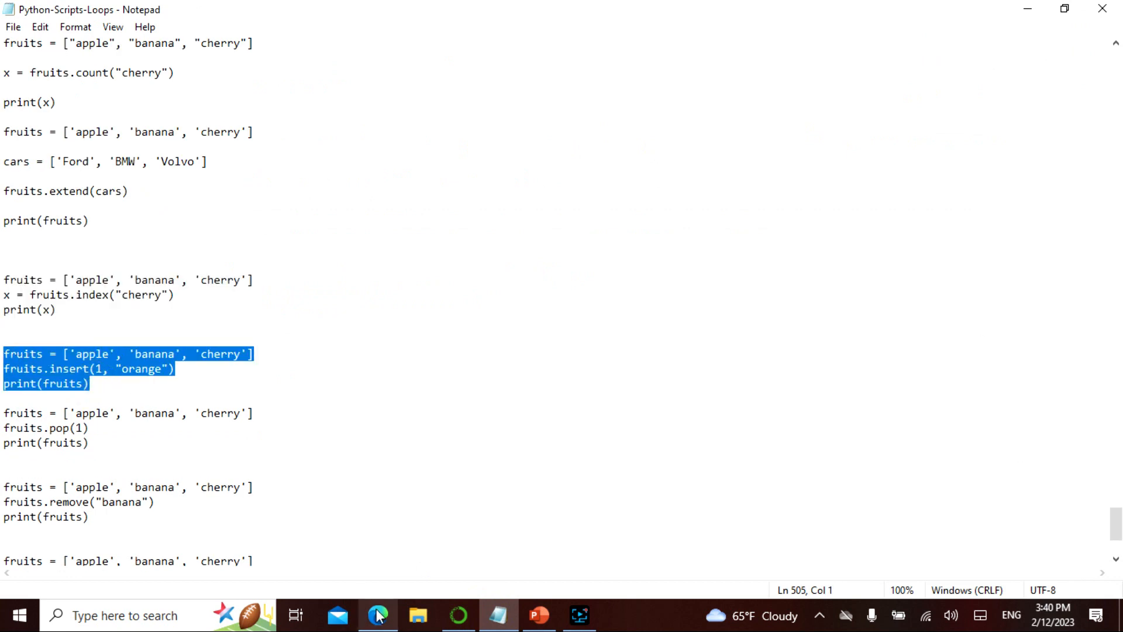
{"action": "left_click", "coordinate": [378, 615]}
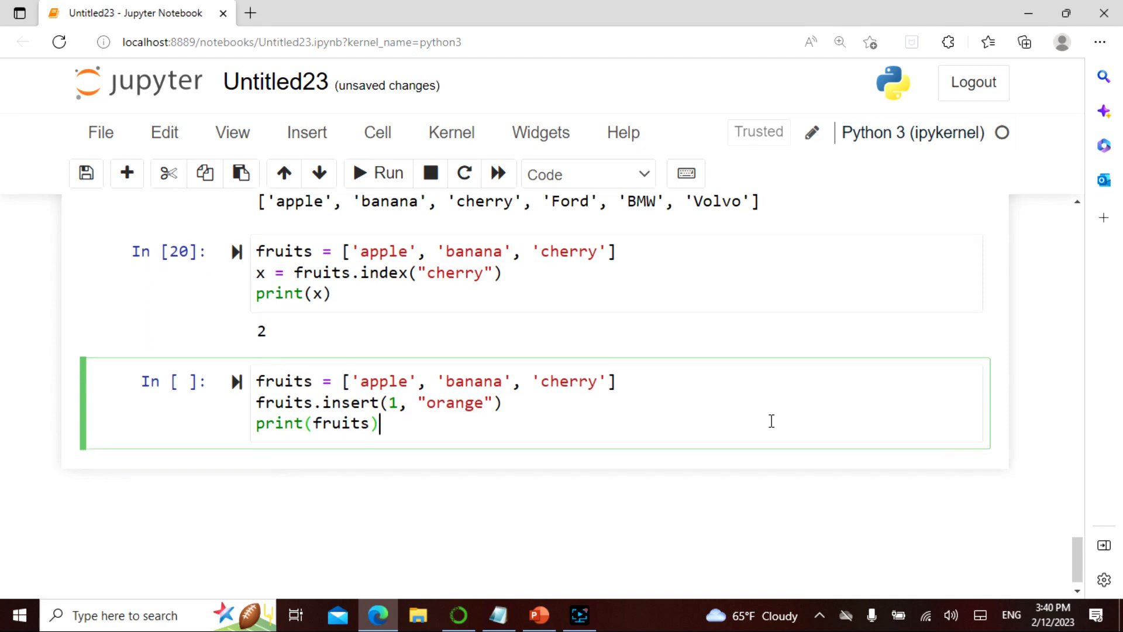
{"action": "scroll", "scroll_direction": "up", "scroll_amount": 3}
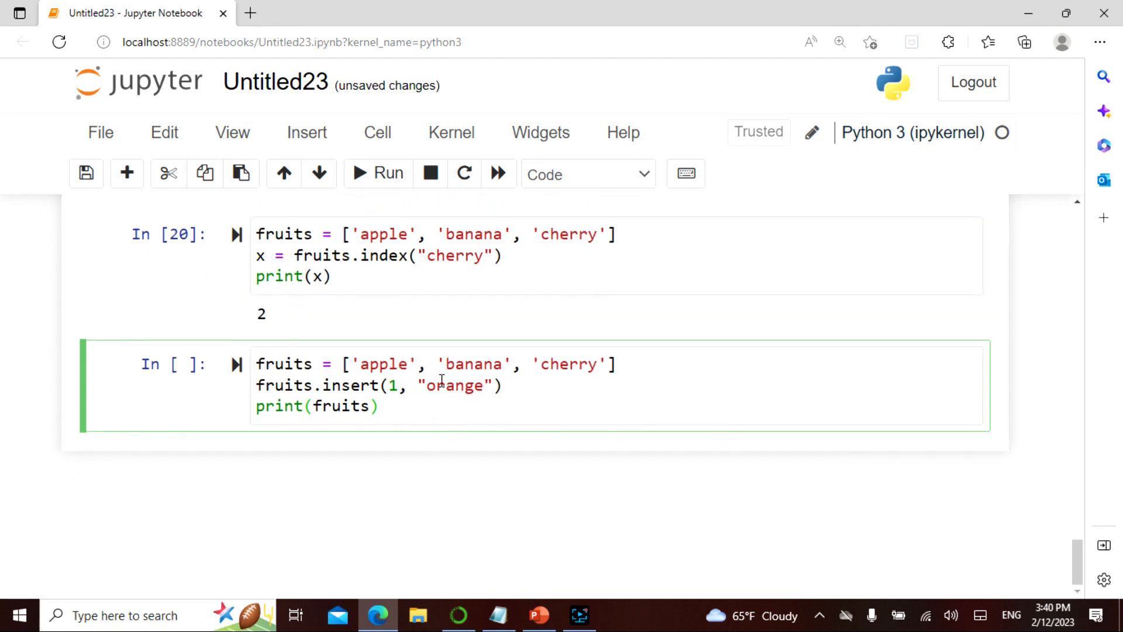
{"action": "left_click", "coordinate": [378, 173]}
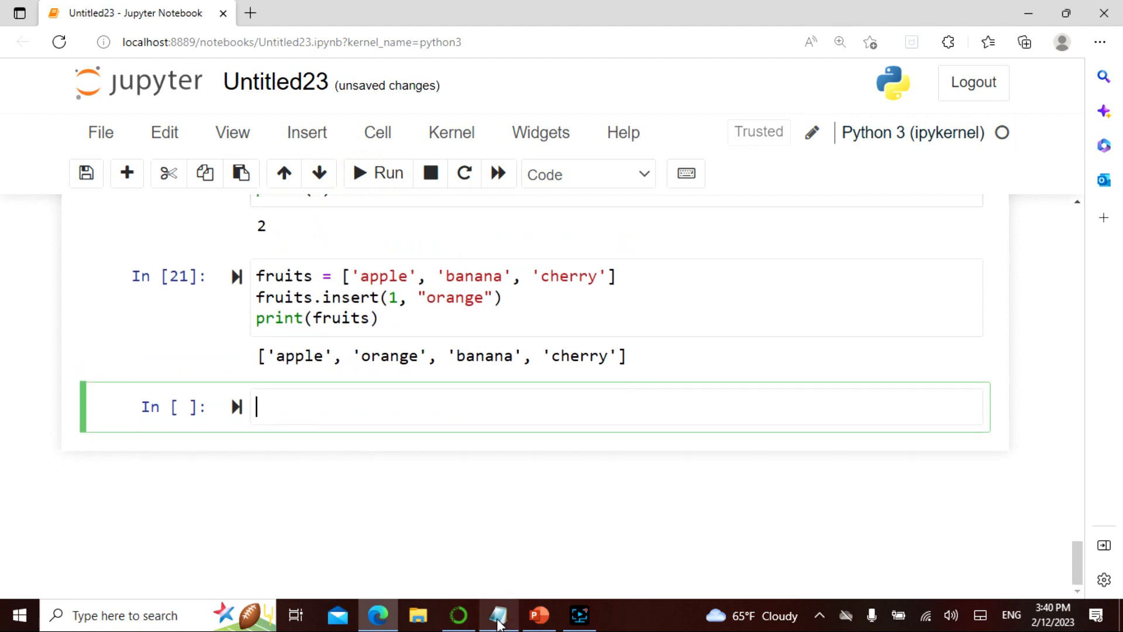
- Run the pop(1) example, printing ['apple', 'cherry']
{"action": "left_click", "coordinate": [498, 615]}
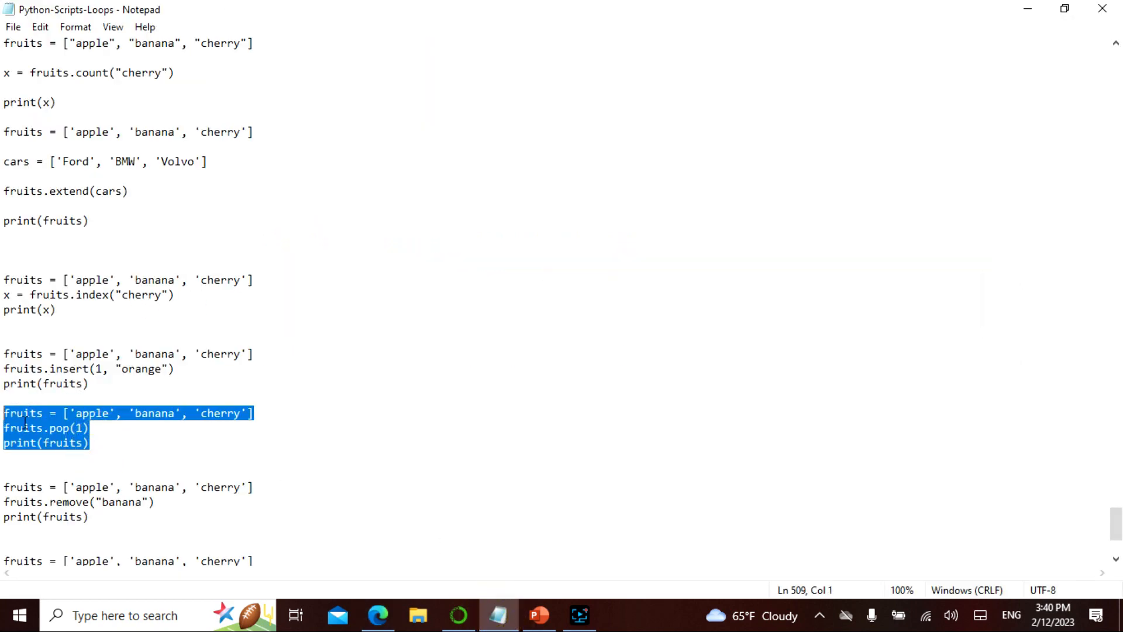
{"action": "scroll", "scroll_direction": "down", "scroll_amount": 3}
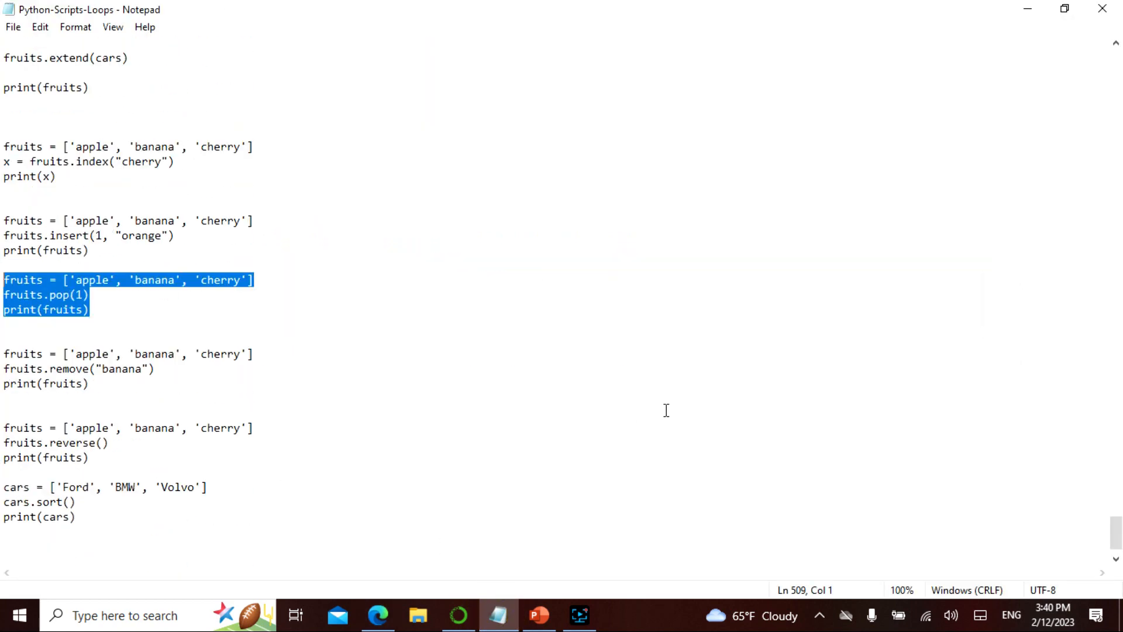
{"action": "scroll", "scroll_direction": "up", "scroll_amount": 3}
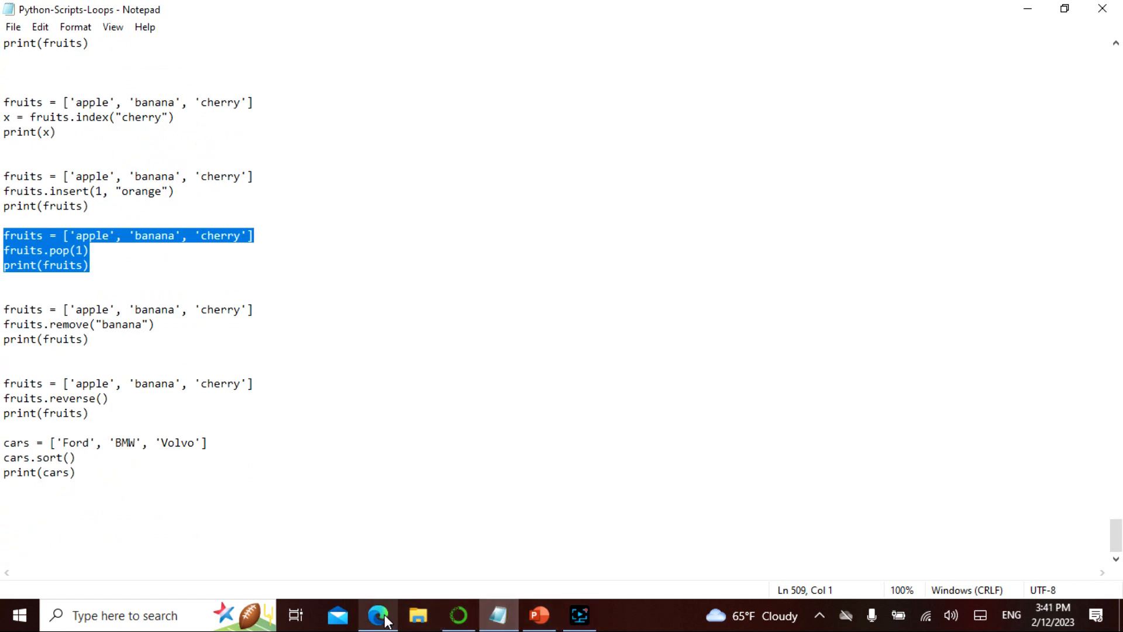
{"action": "left_click", "coordinate": [377, 615]}
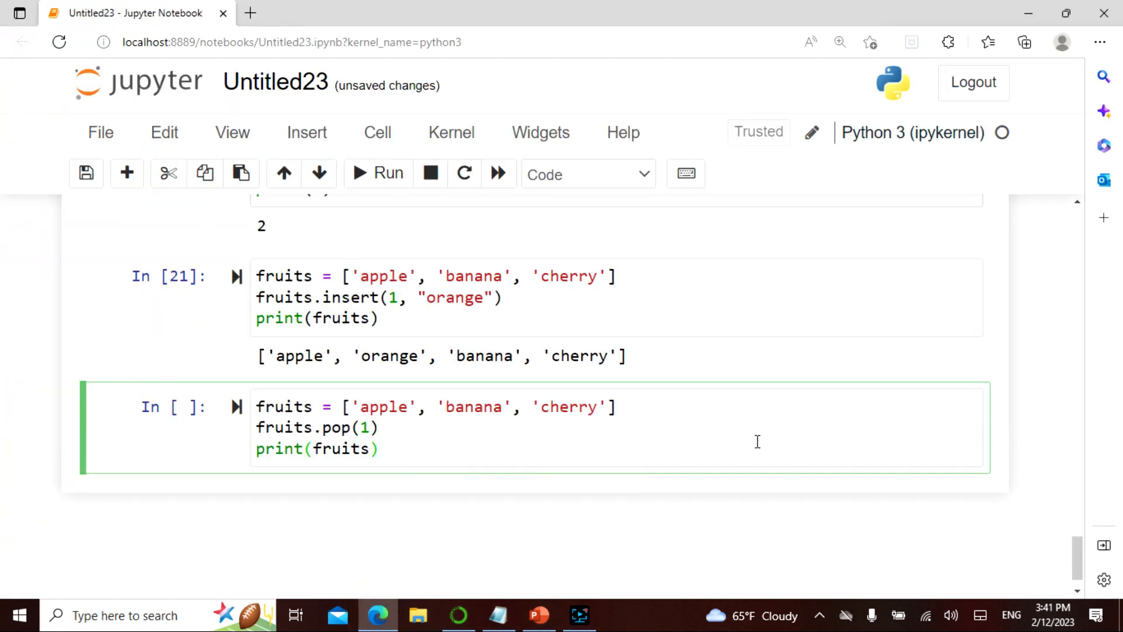
{"action": "left_click", "coordinate": [377, 174]}
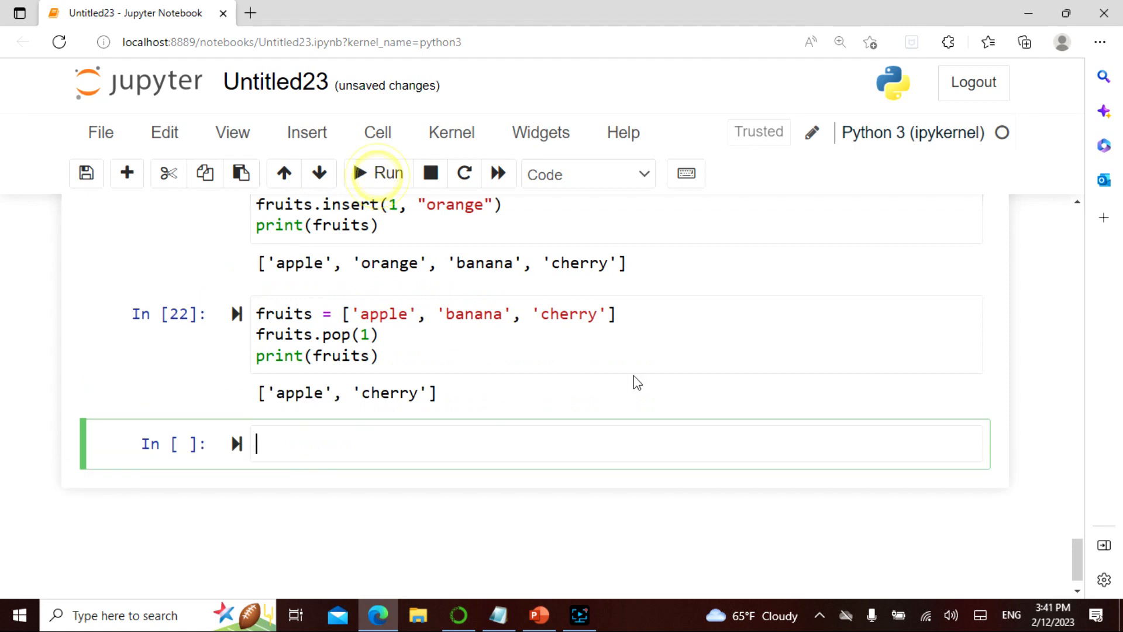
{"action": "left_click", "coordinate": [498, 615]}
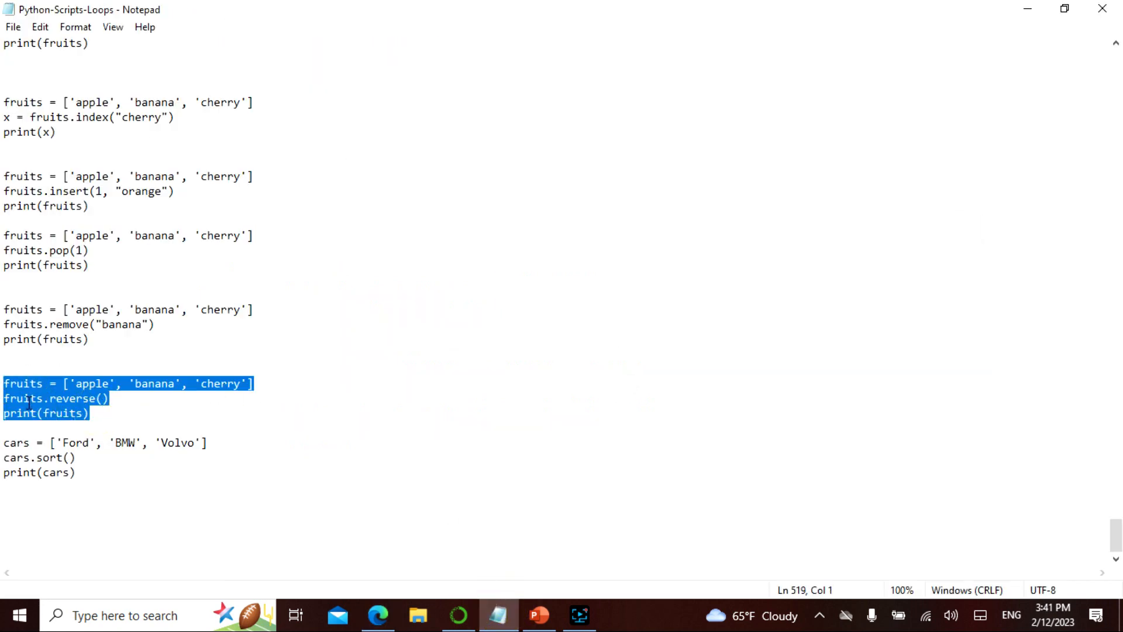
- Run the reverse cell printing ['cherry', 'banana', 'apple'] and cars.sort() printing ['BMW', 'Ford', 'Volvo']
{"action": "left_click", "coordinate": [377, 615]}
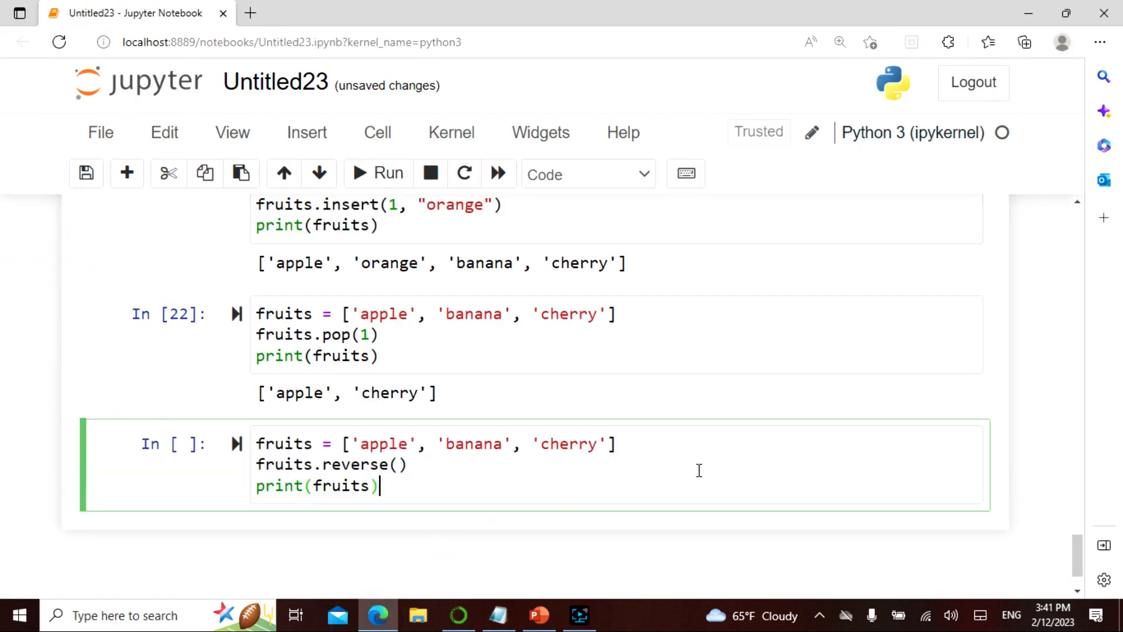
{"action": "left_click", "coordinate": [378, 174]}
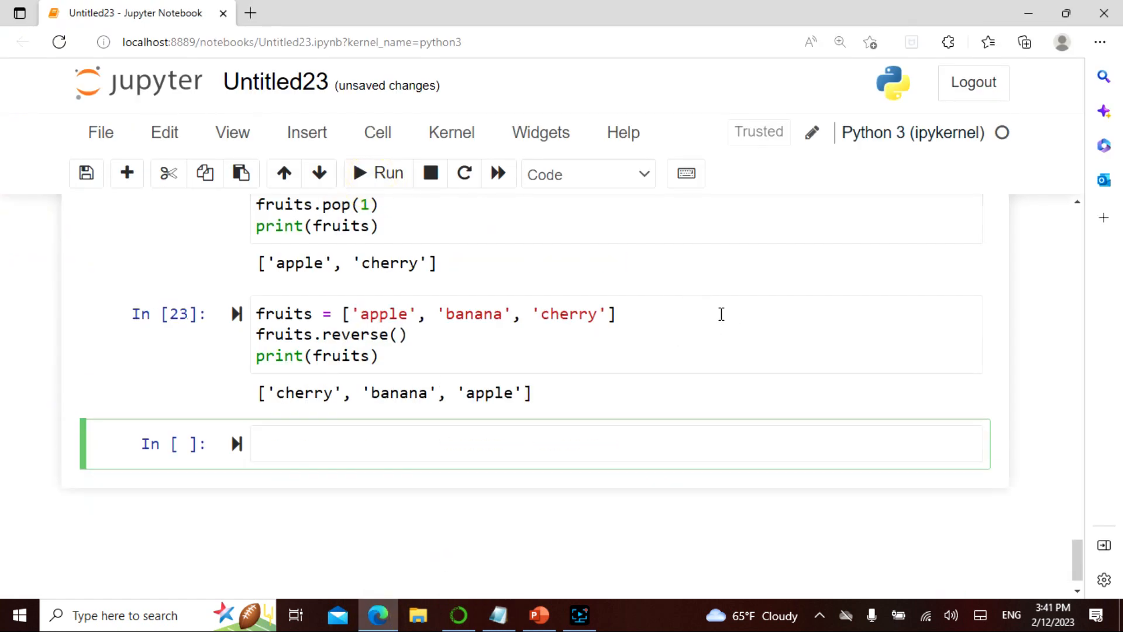
{"action": "left_click", "coordinate": [505, 615]}
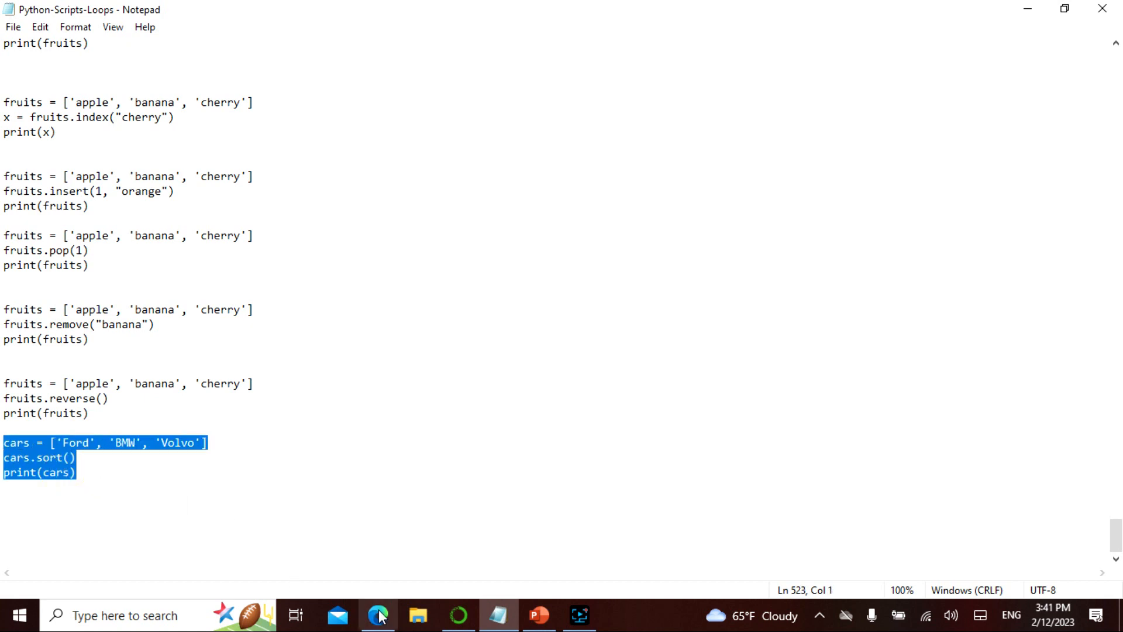
{"action": "left_click", "coordinate": [377, 615]}
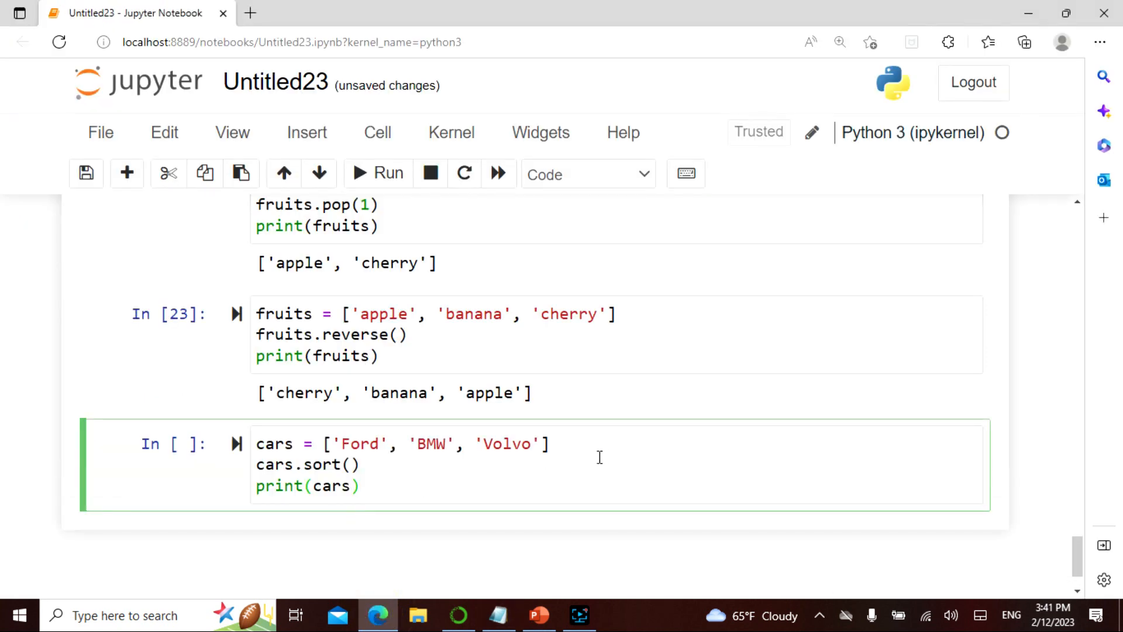
{"action": "left_click", "coordinate": [377, 173]}
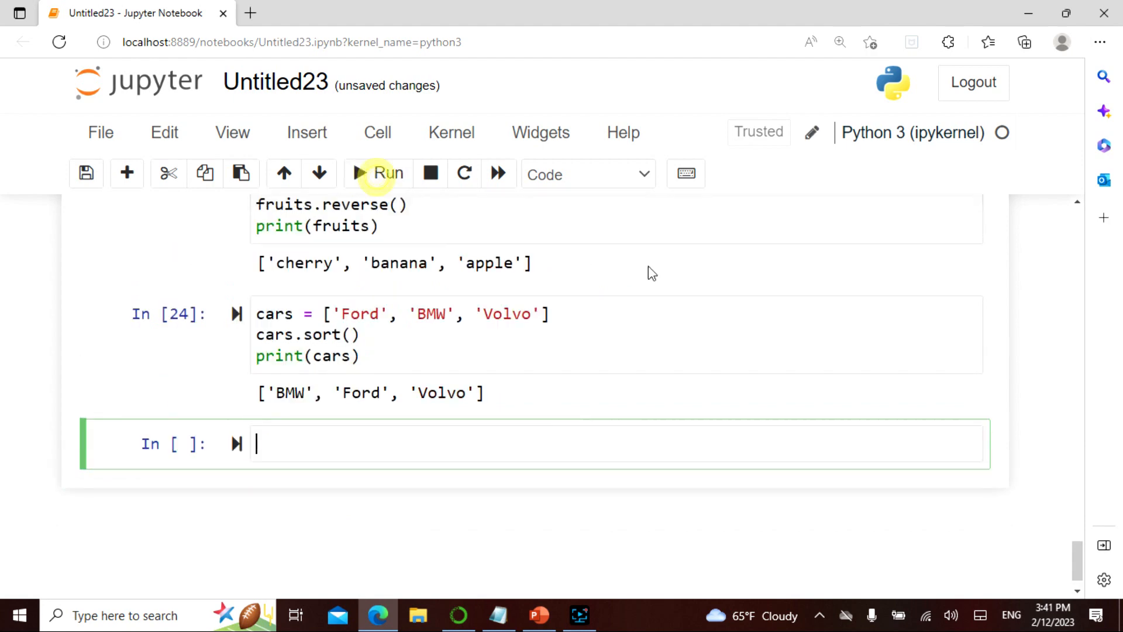
{"action": "mouse_move", "coordinate": [728, 366]}
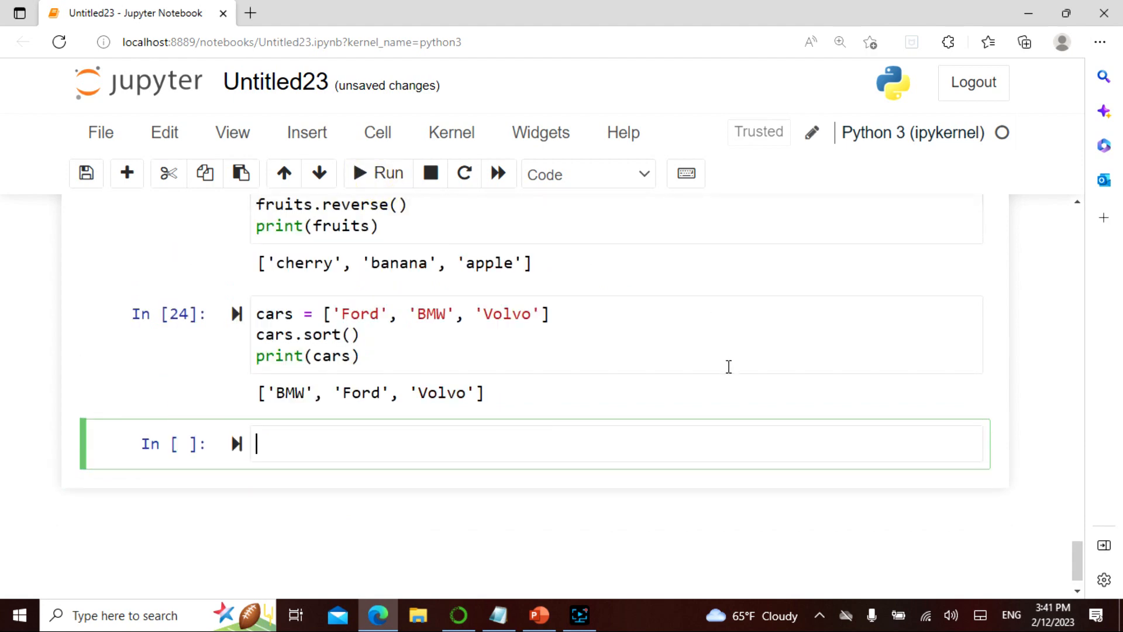
- In the Python_Lesson19-Arrays deck, view slide 3's list-methods table, then slide 4's fruits examples
{"action": "left_click", "coordinate": [539, 615]}
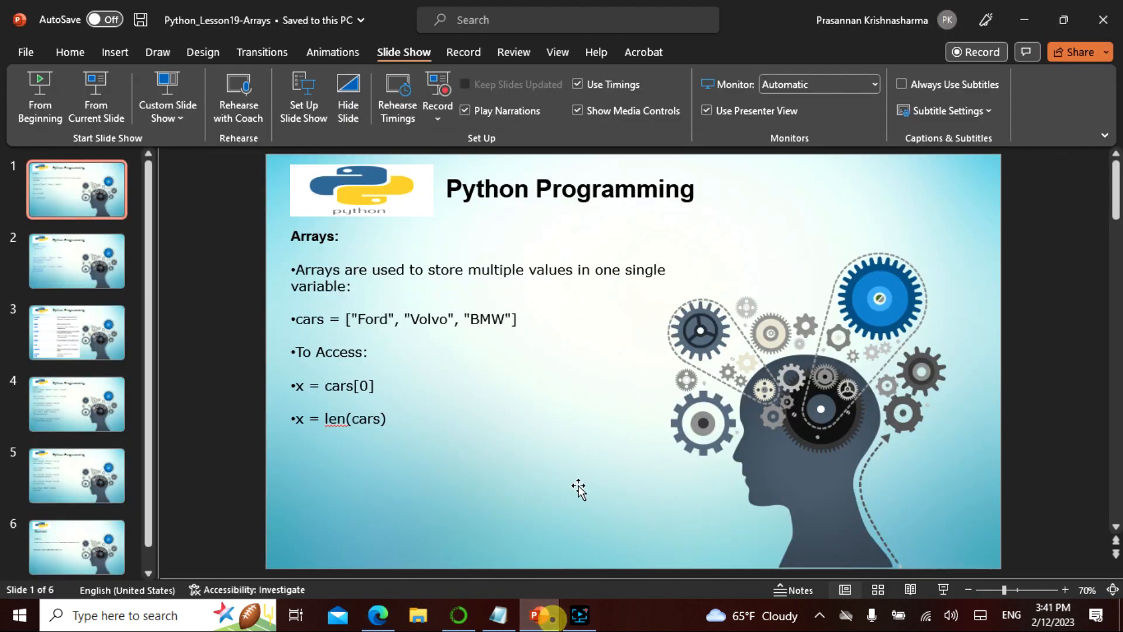
{"action": "left_click", "coordinate": [76, 331]}
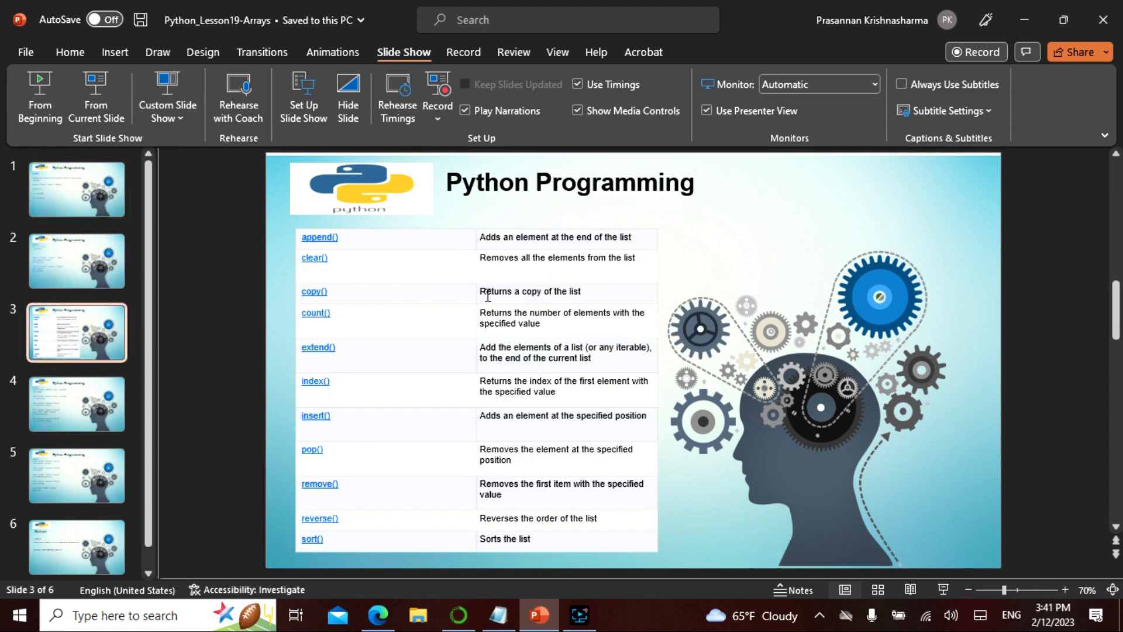
{"action": "mouse_move", "coordinate": [1041, 492]}
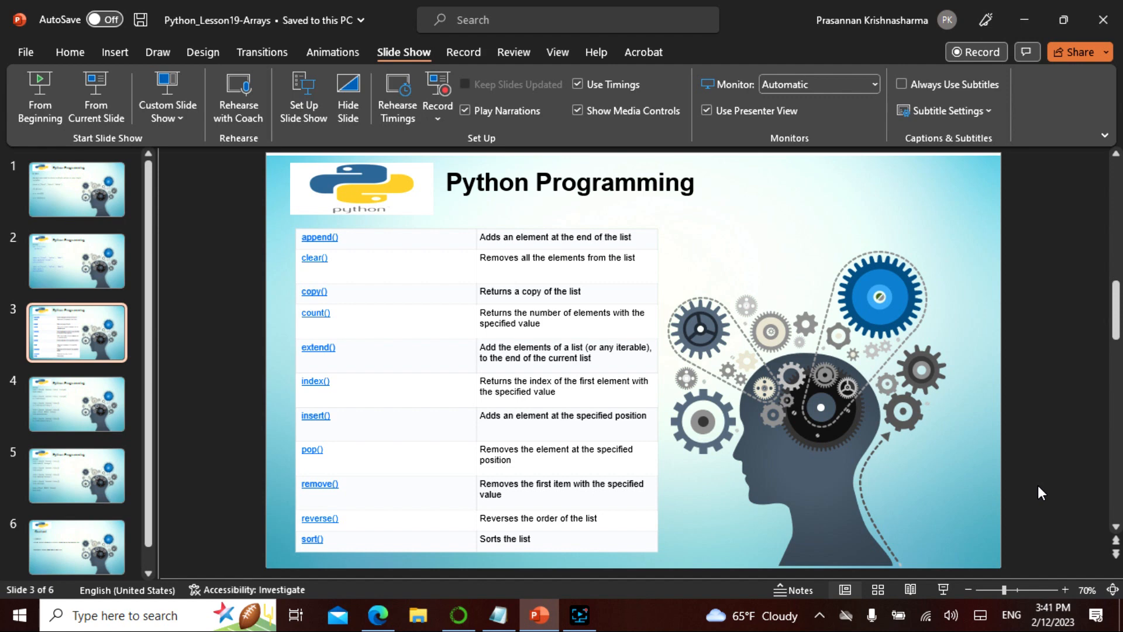
{"action": "left_click", "coordinate": [76, 403]}
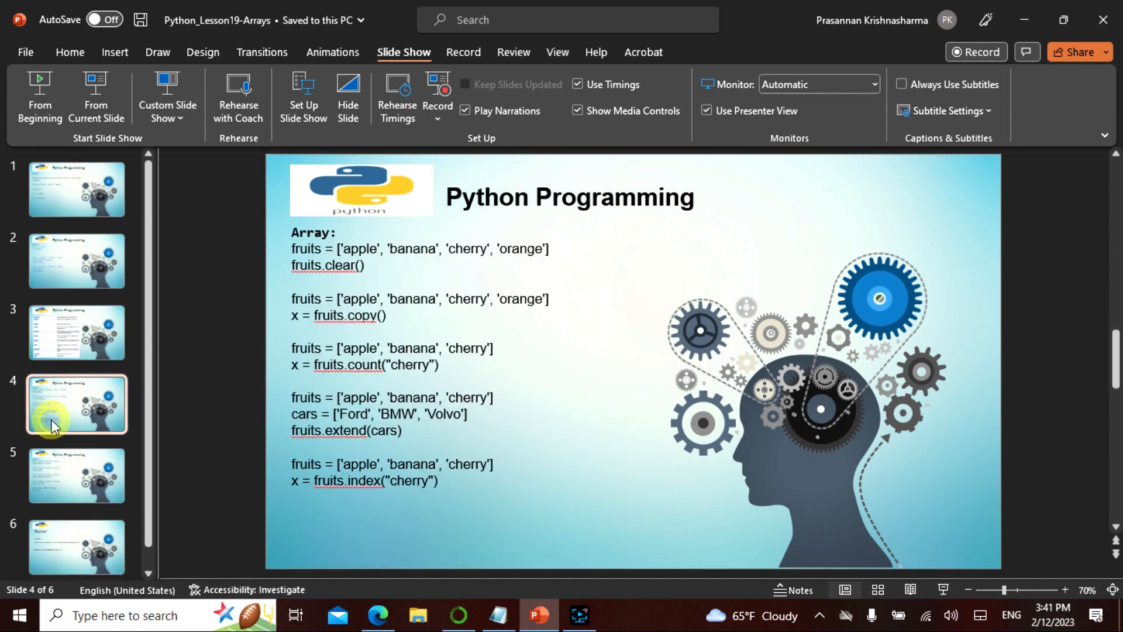